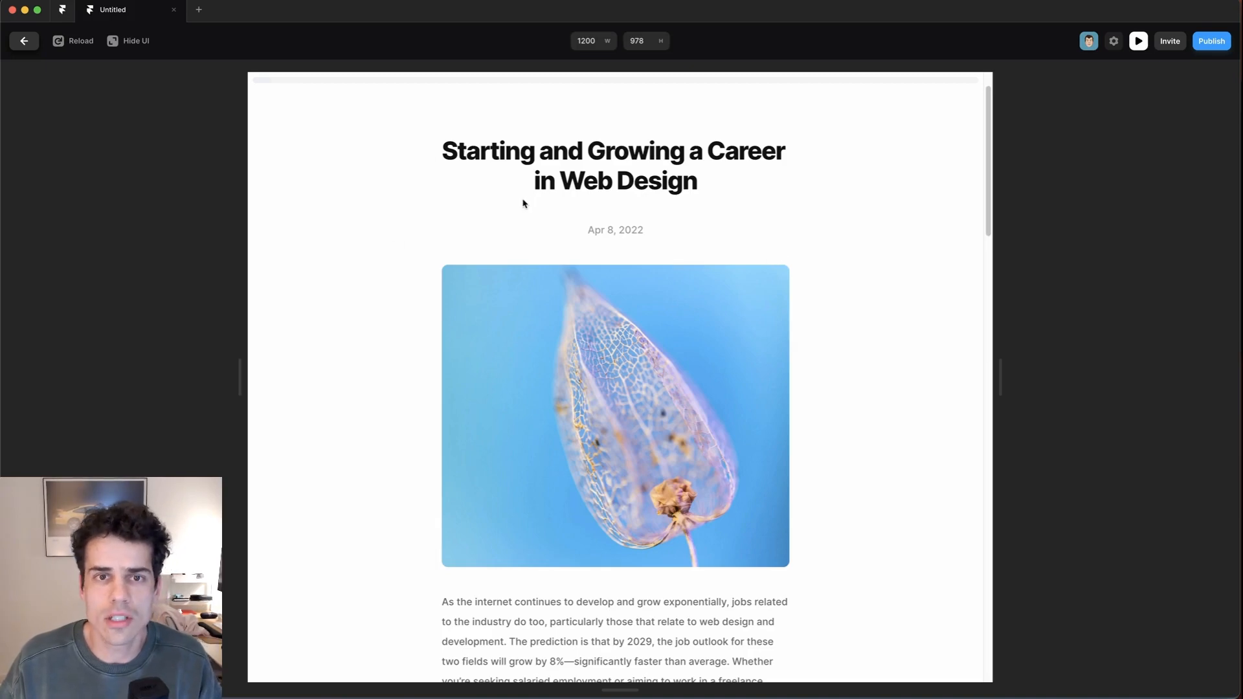
Leave the blog page preview and return to the Framer editor
{"action": "scroll", "scroll_direction": "down", "scroll_amount": 3}
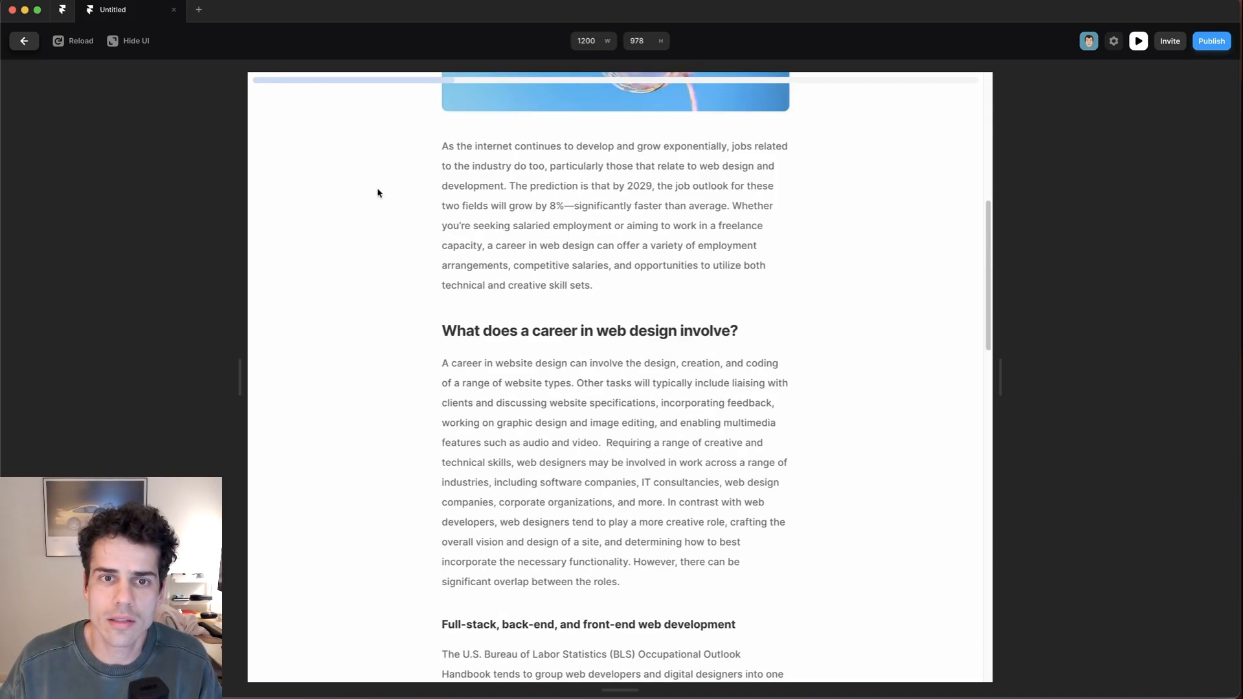
{"action": "scroll", "scroll_direction": "down", "scroll_amount": 3}
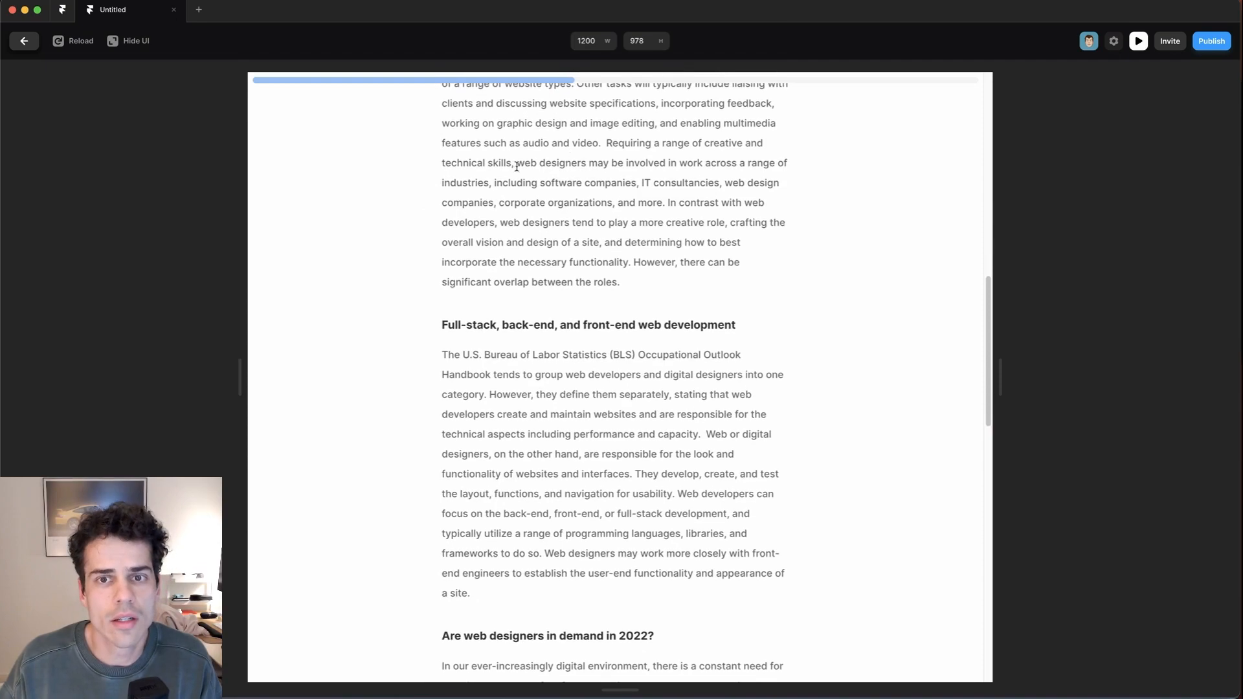
{"action": "scroll", "scroll_direction": "up", "scroll_amount": 3}
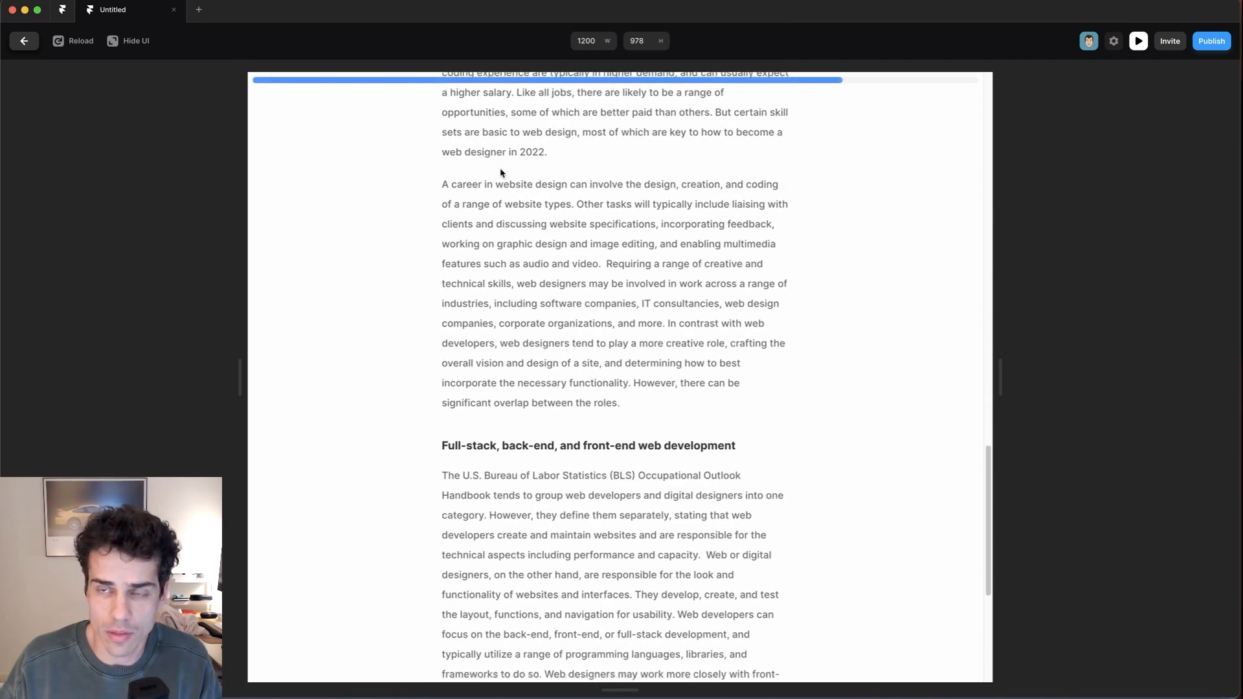
{"action": "left_click", "coordinate": [24, 40]}
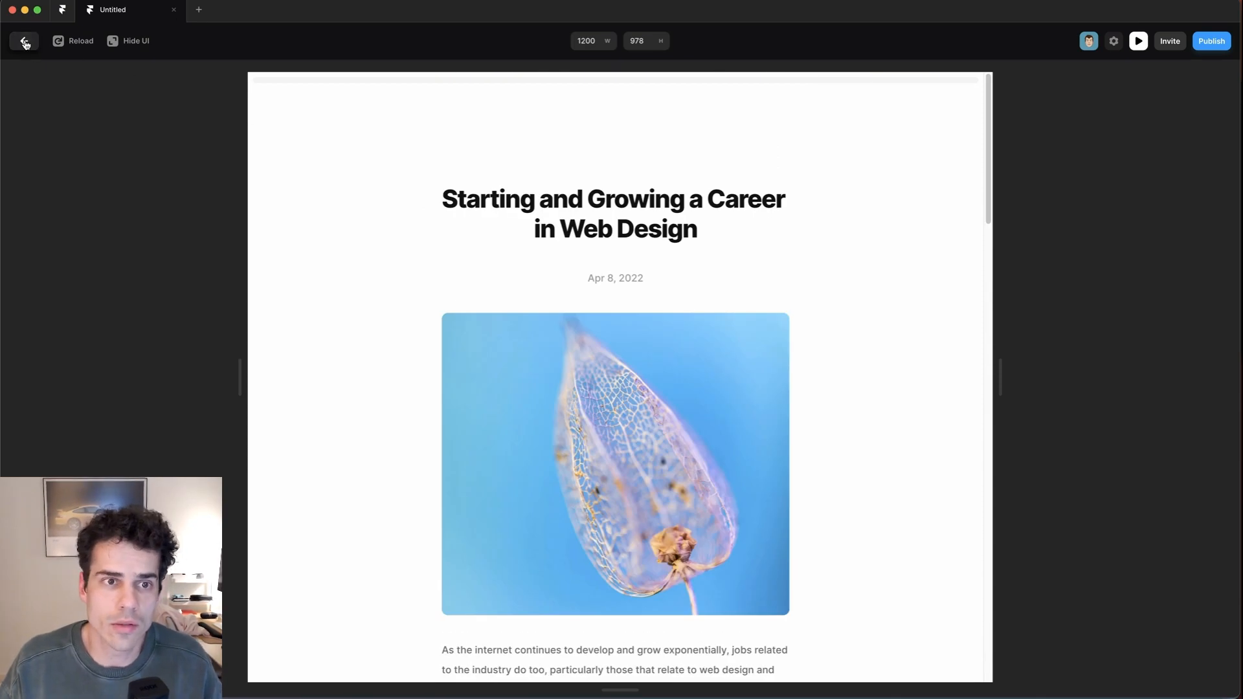
{"action": "left_click", "coordinate": [24, 40]}
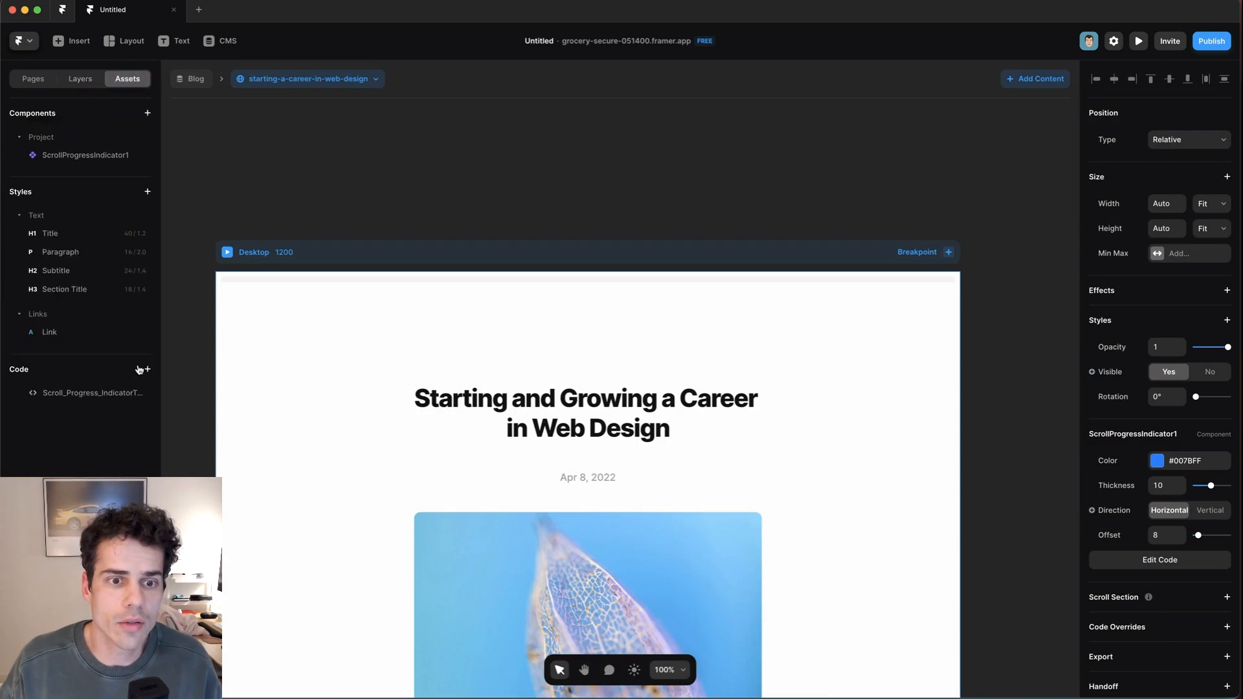
Create a new code component named ScrollProgressIndicator from the Assets Code section
{"action": "left_click", "coordinate": [147, 369]}
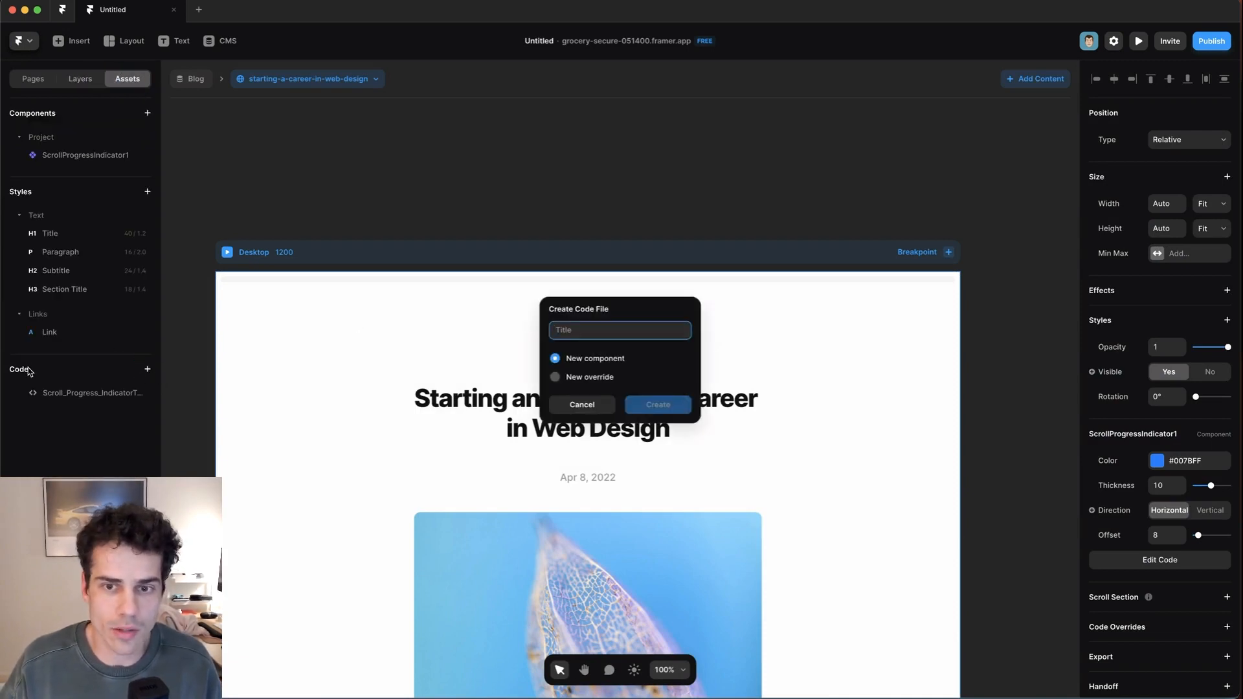
{"action": "type", "text": "Scr"}
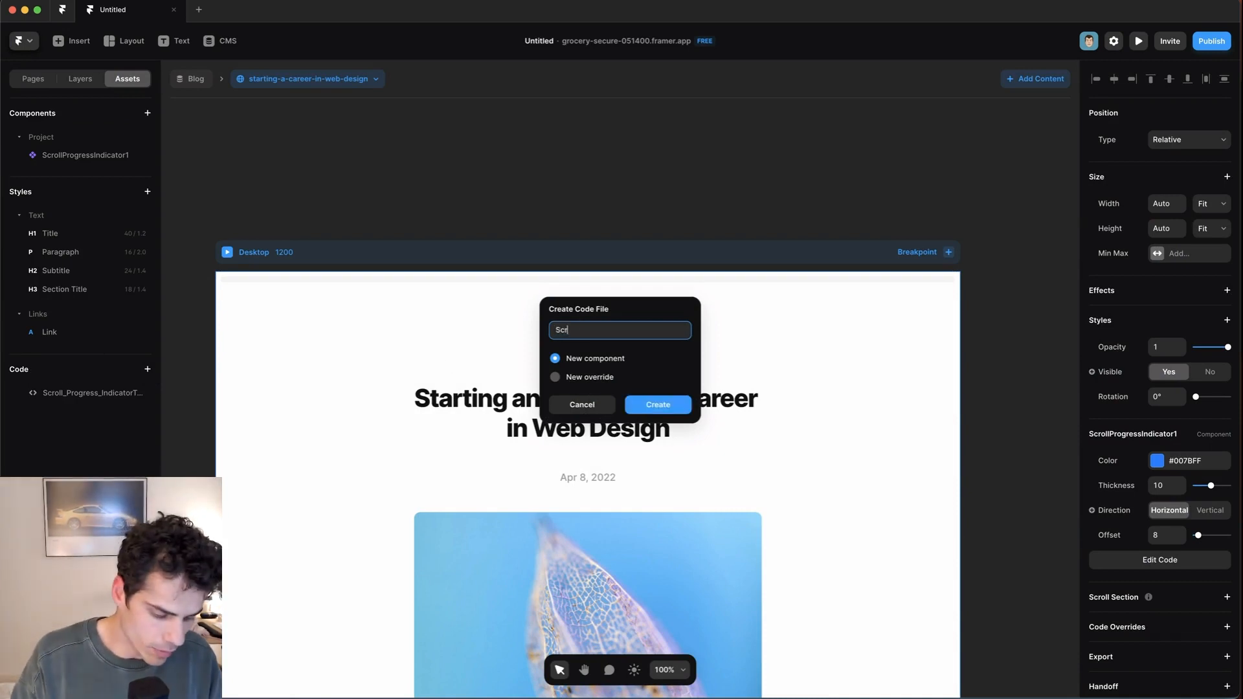
{"action": "left_click", "coordinate": [657, 404]}
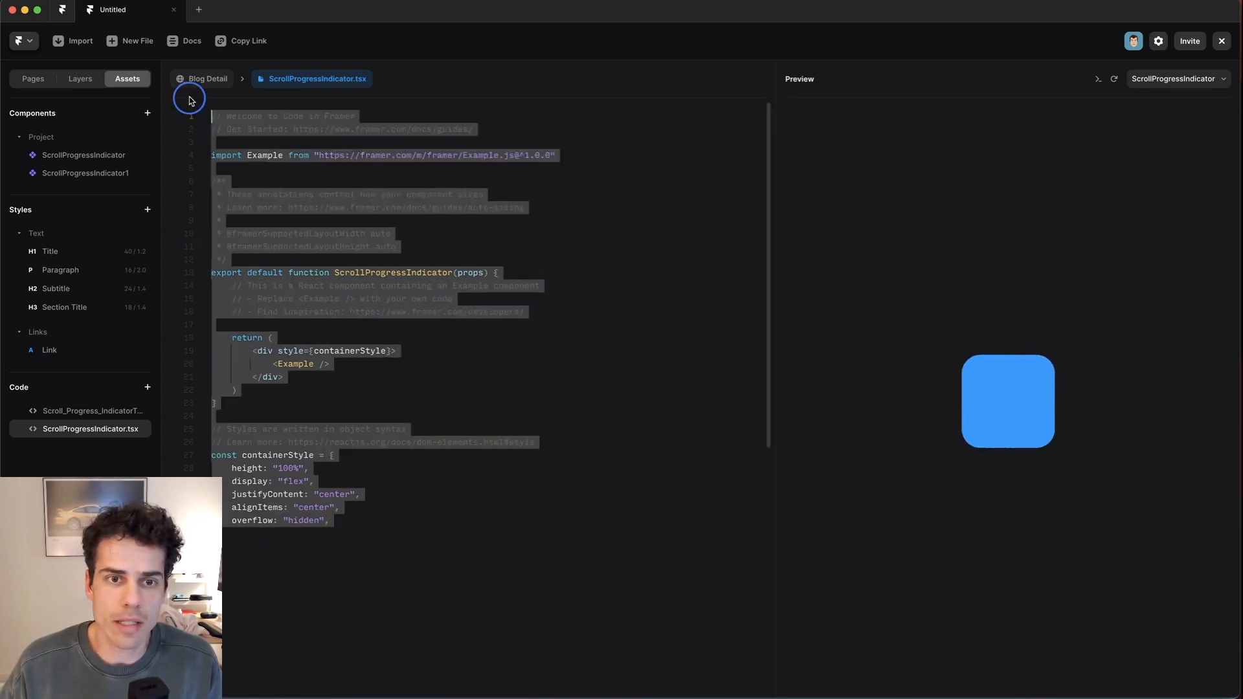
{"action": "mouse_move", "coordinate": [486, 374]}
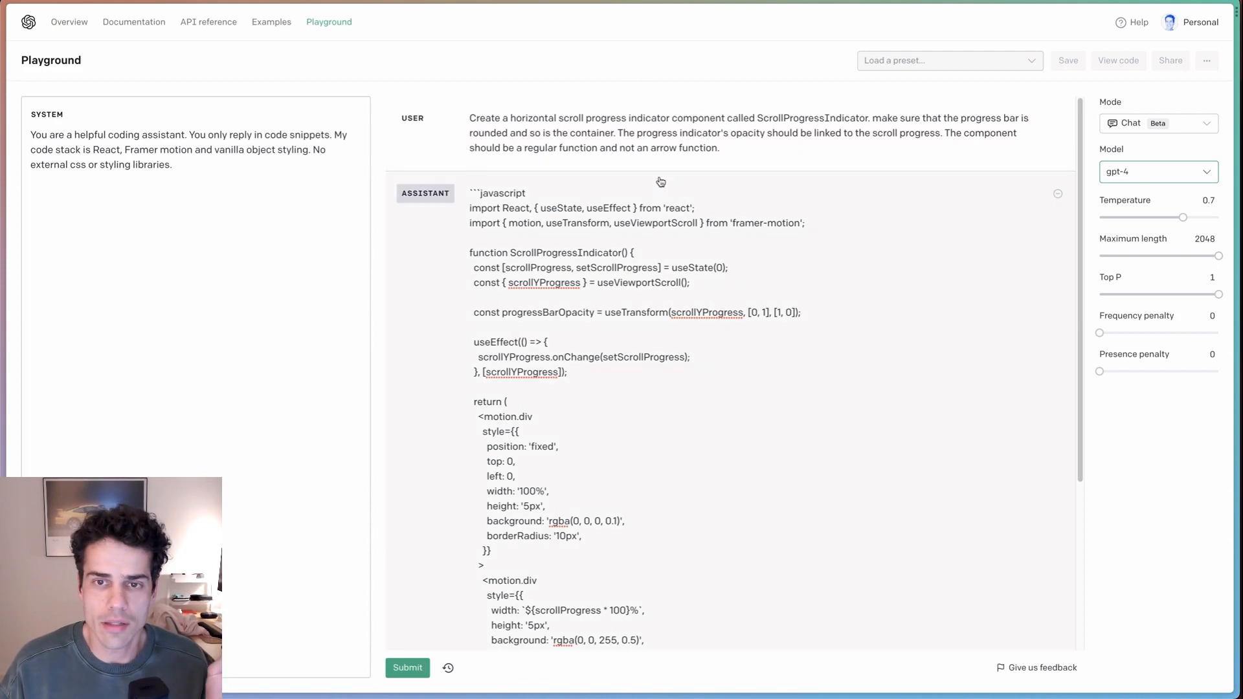
{"action": "mouse_move", "coordinate": [589, 187]}
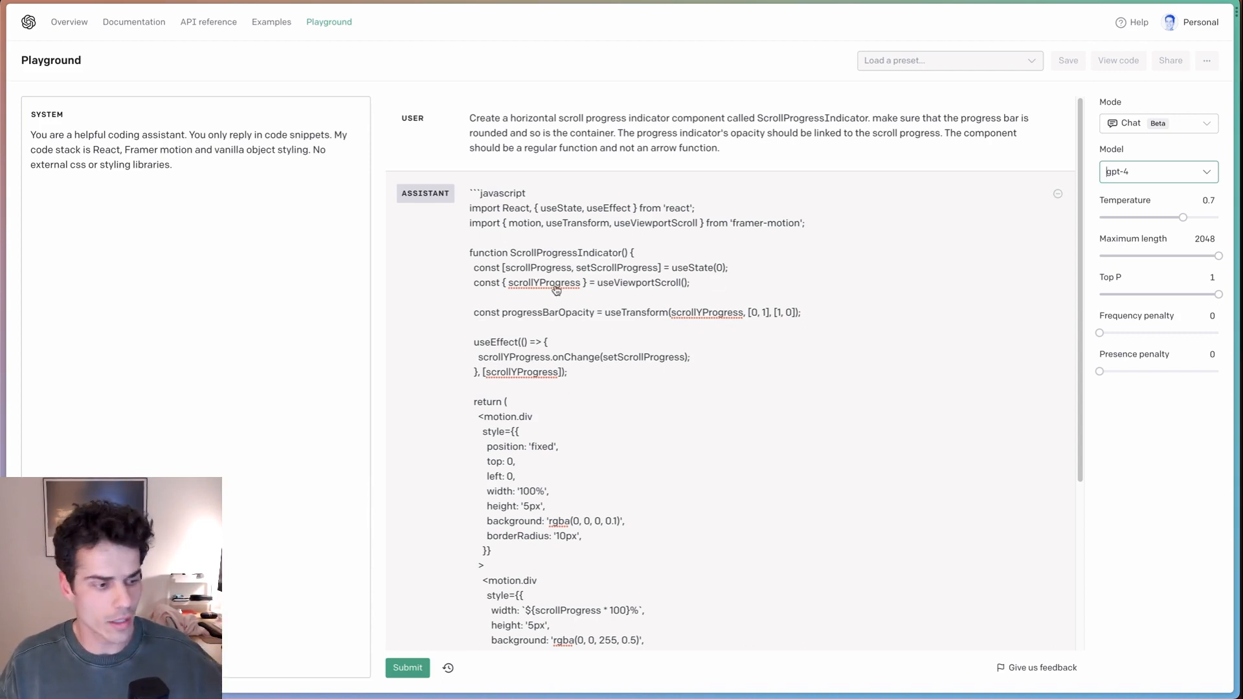
{"action": "mouse_move", "coordinate": [530, 267]}
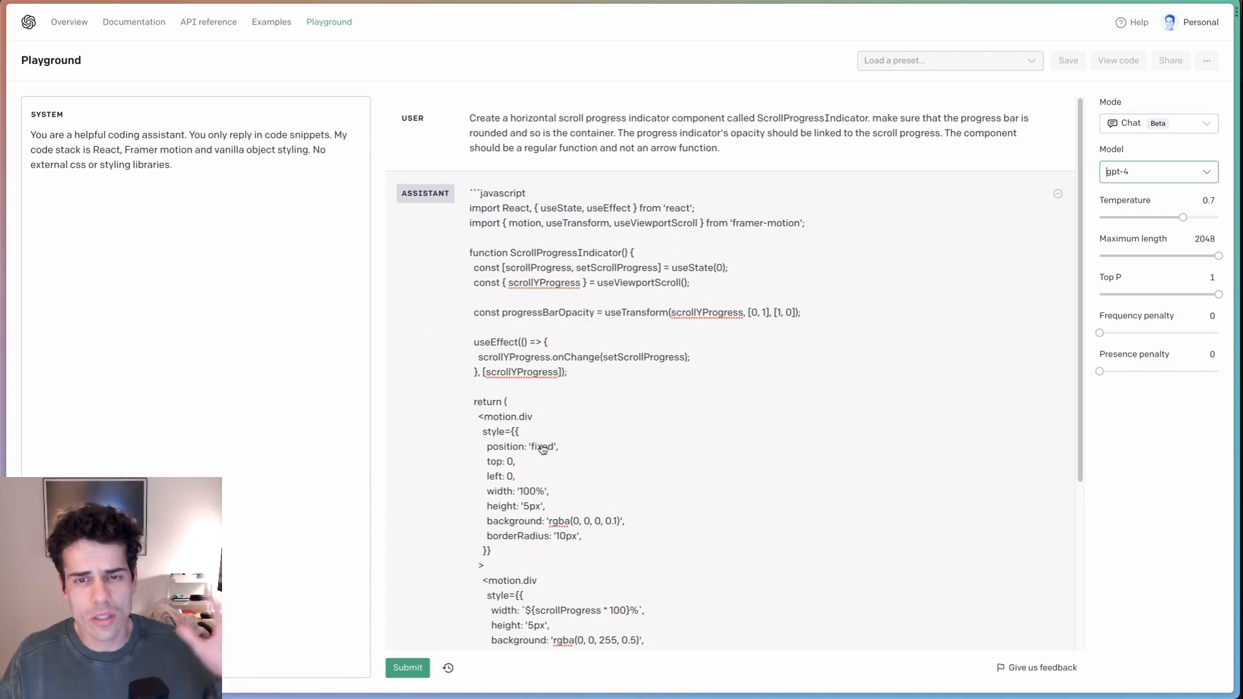
{"action": "mouse_move", "coordinate": [574, 330]}
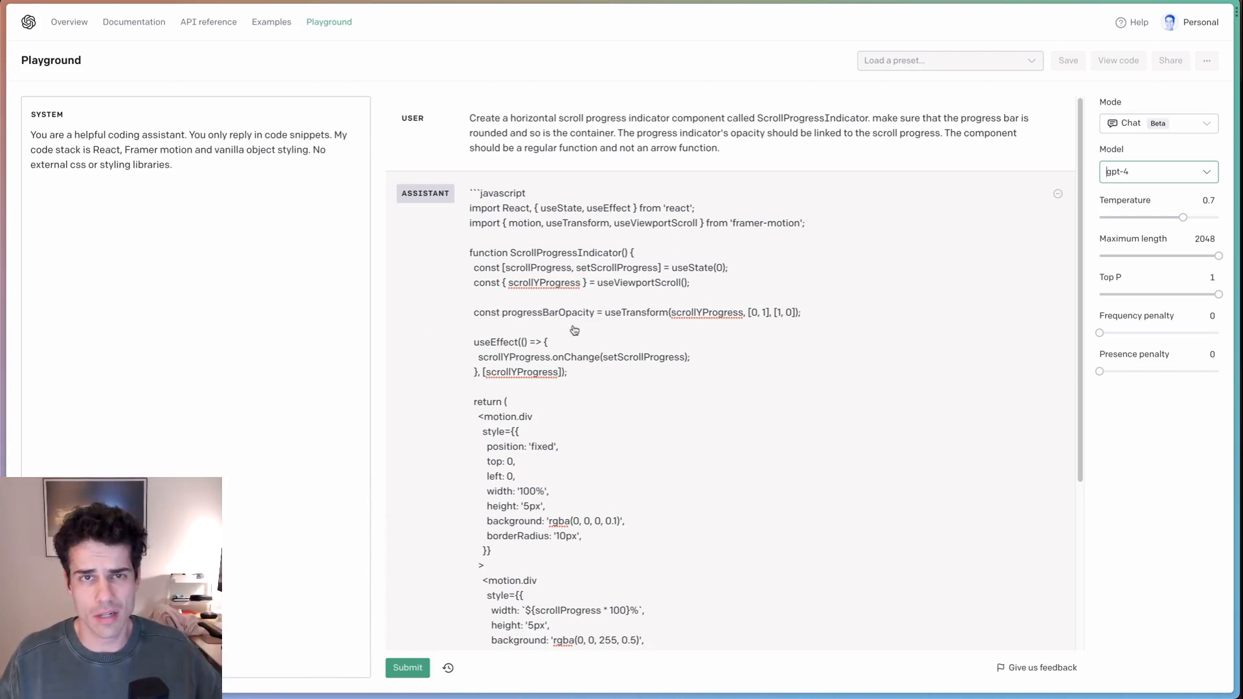
{"action": "mouse_move", "coordinate": [389, 217]}
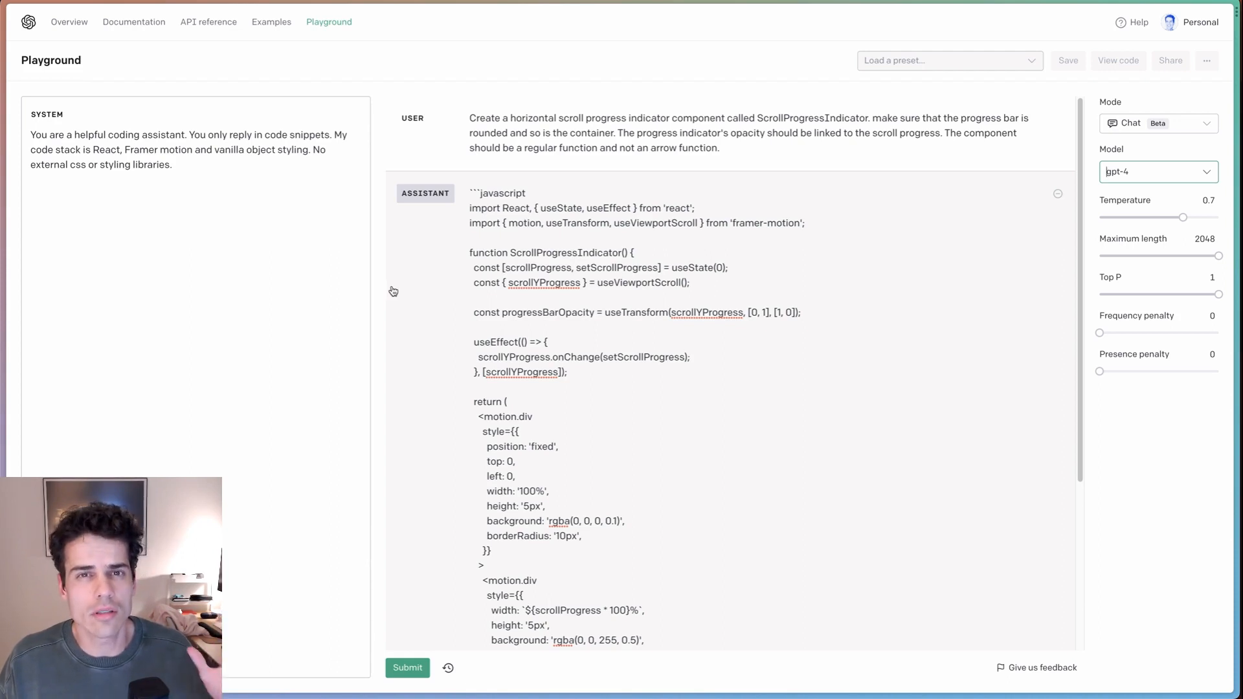
{"action": "mouse_move", "coordinate": [797, 239]}
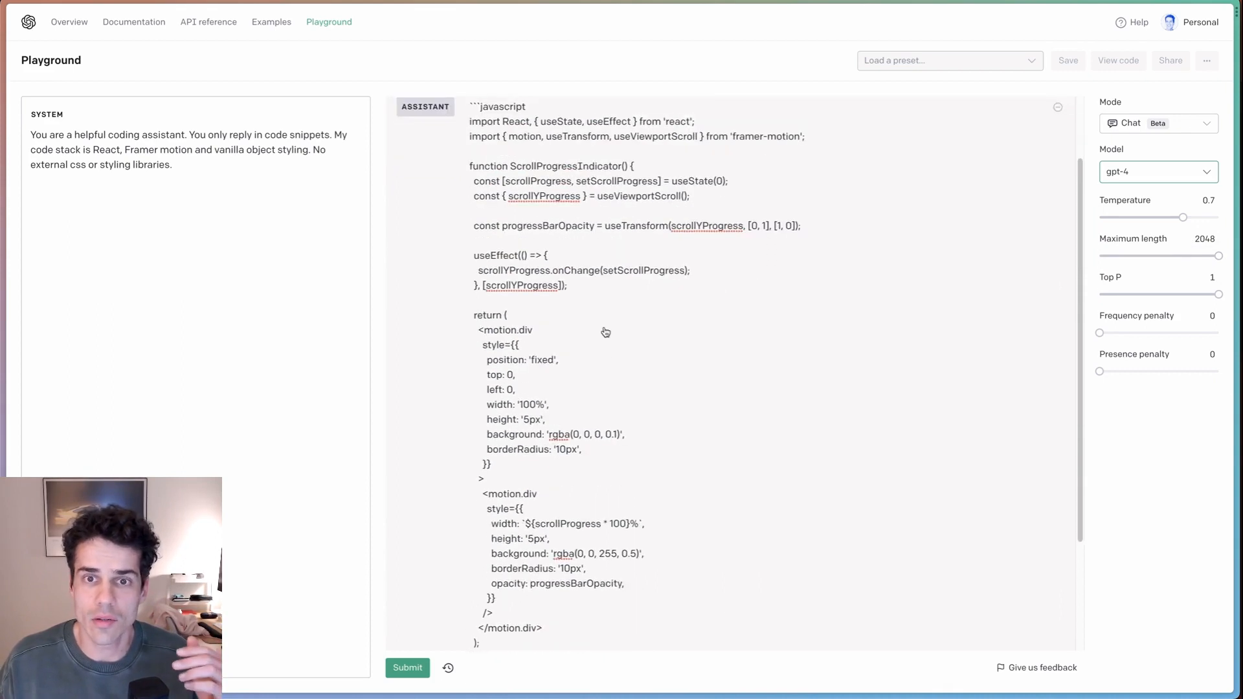
{"action": "scroll", "scroll_direction": "up", "scroll_amount": 3}
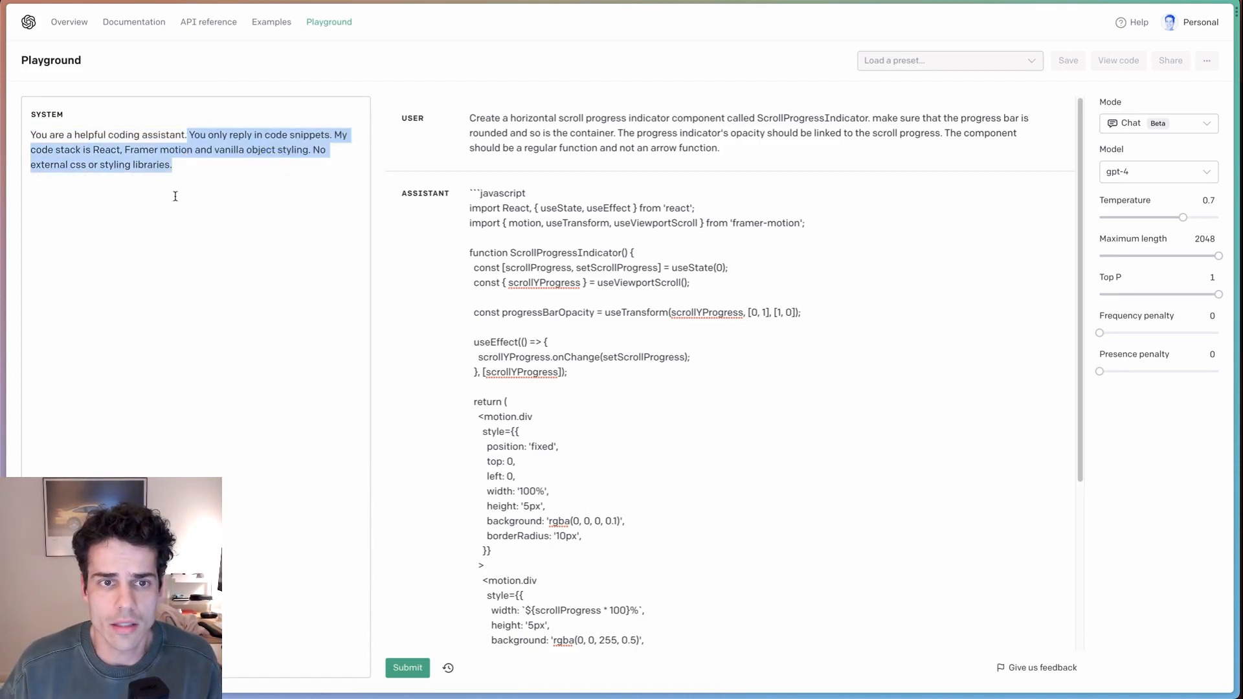
{"action": "mouse_move", "coordinate": [215, 121]}
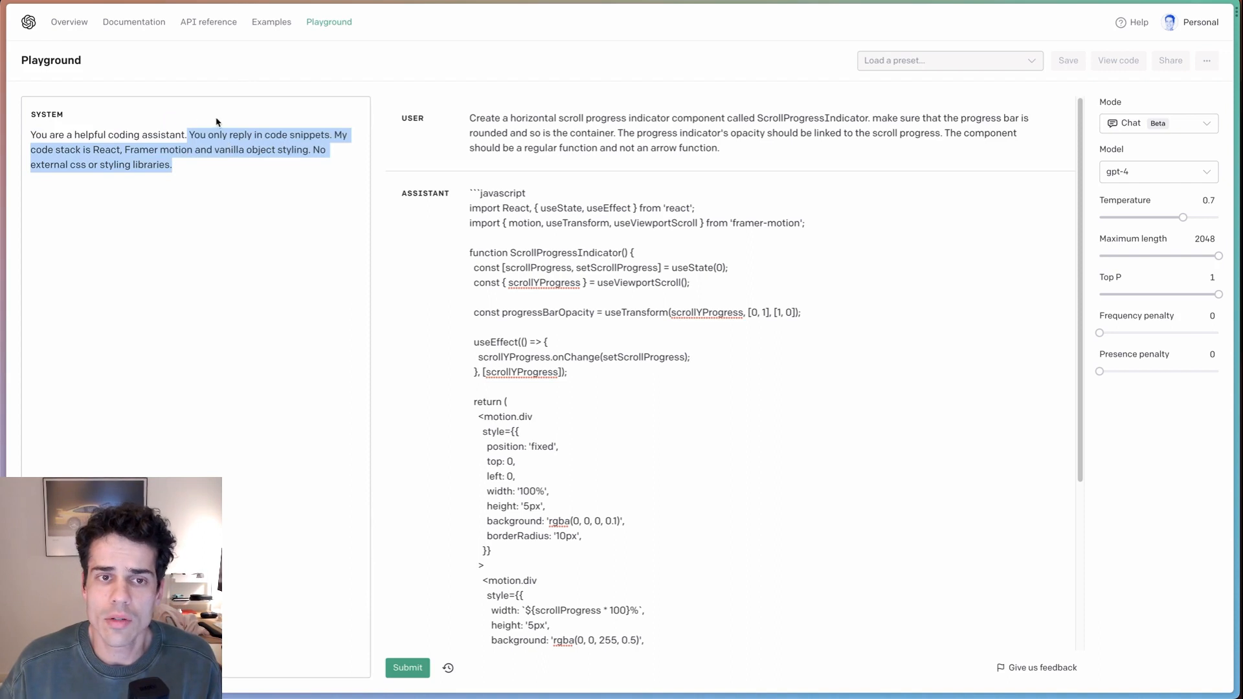
{"action": "mouse_move", "coordinate": [512, 127]}
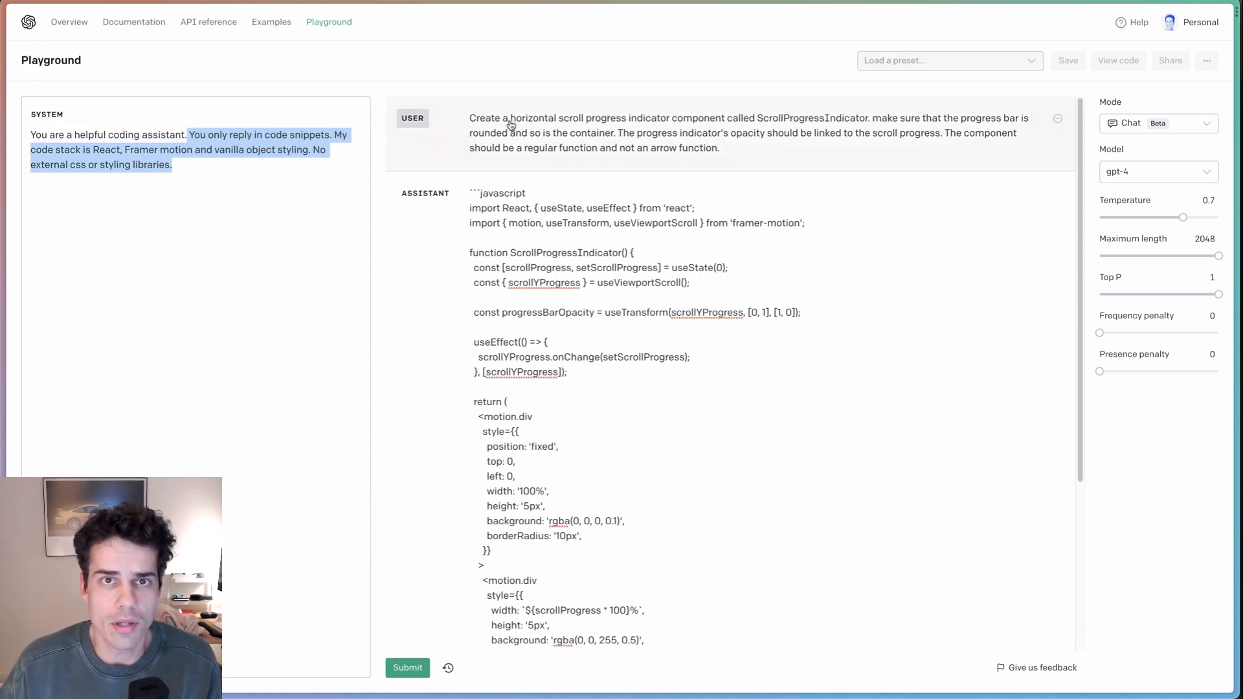
{"action": "mouse_move", "coordinate": [126, 200]}
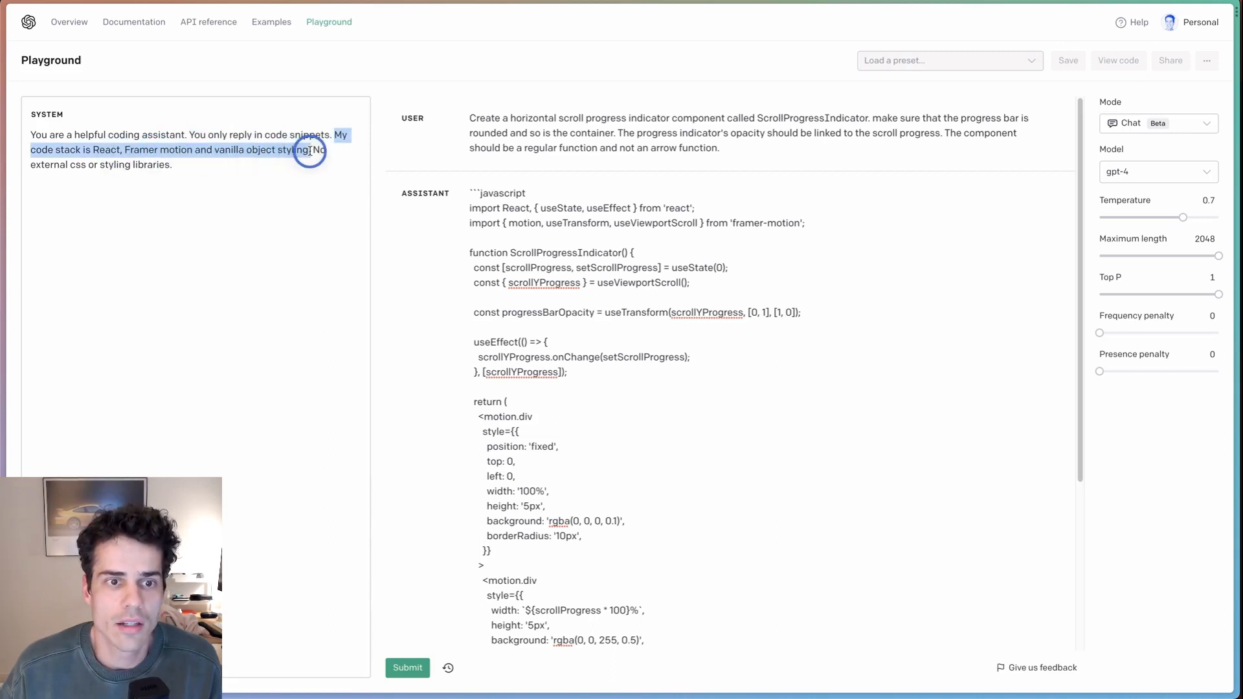
{"action": "left_click_drag", "start_coordinate": [309, 150], "coordinate": [171, 165]}
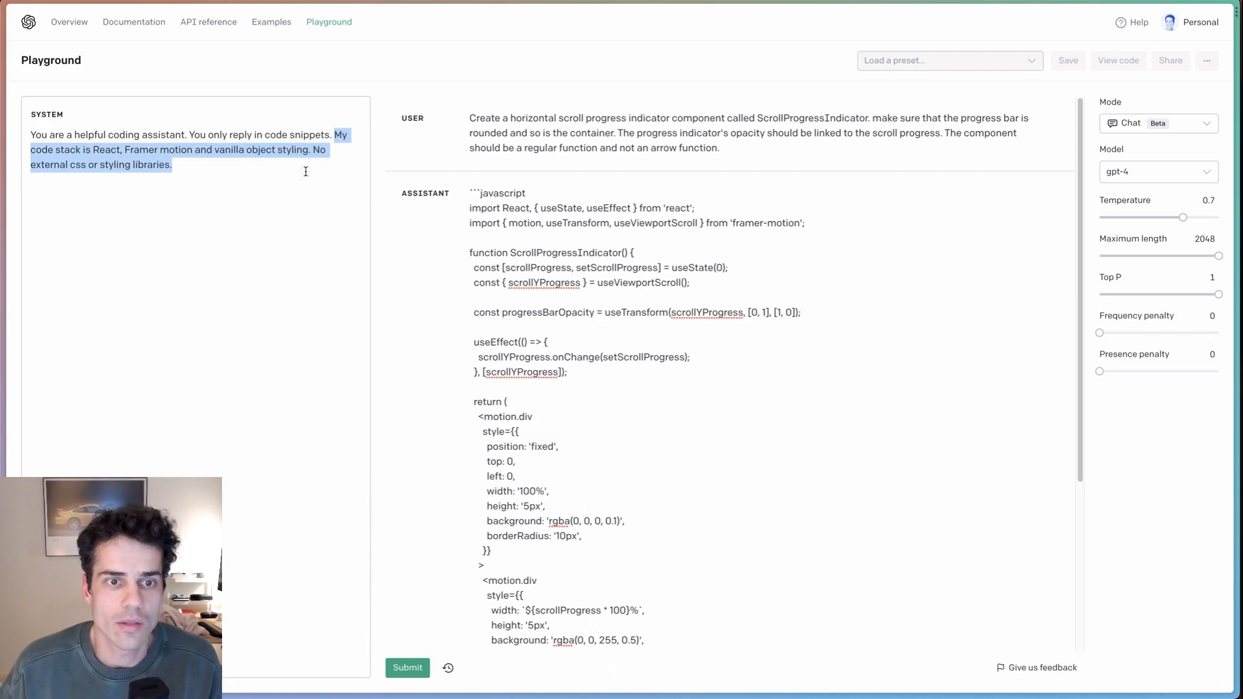
{"action": "mouse_move", "coordinate": [264, 181]}
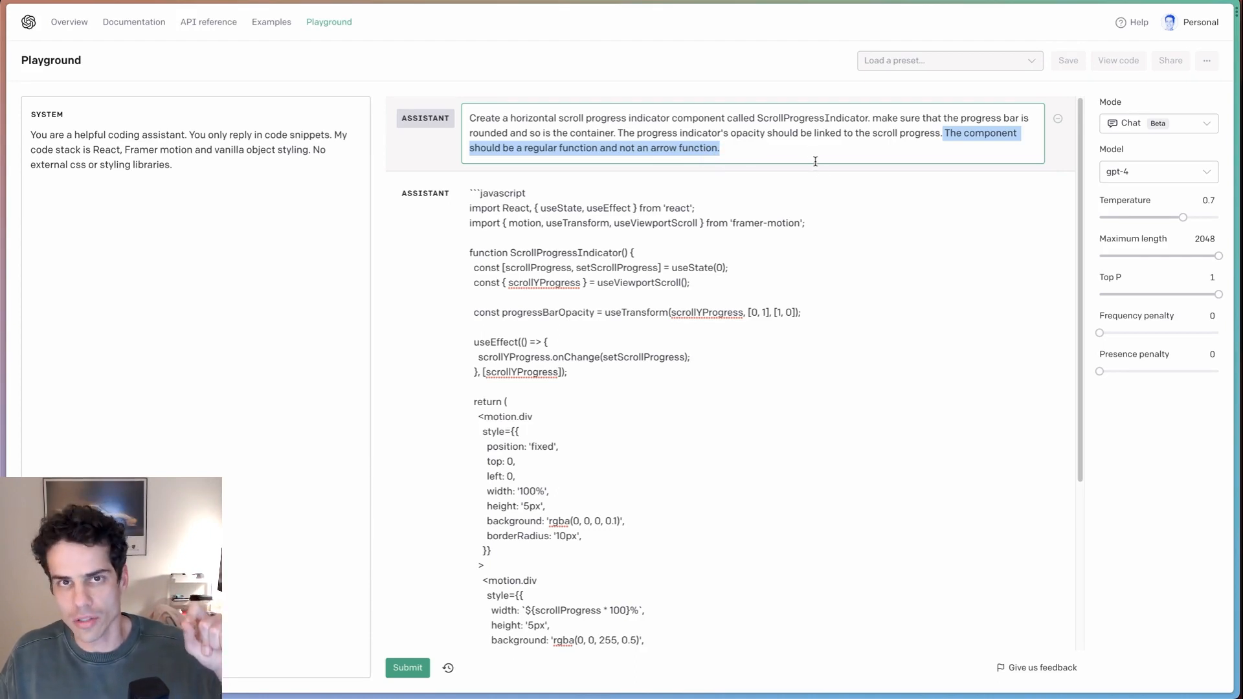
{"action": "mouse_move", "coordinate": [827, 135]}
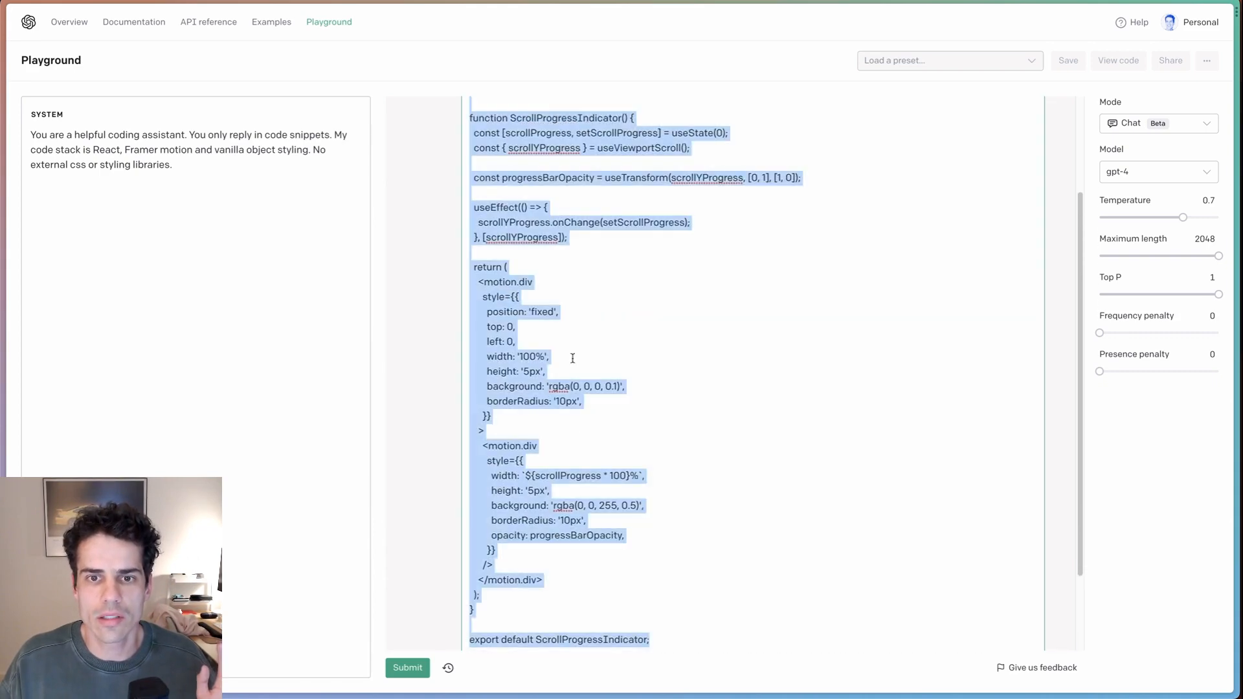
Copy the complete generated ScrollProgressIndicator component code from the assistant reply
{"action": "scroll", "scroll_direction": "up", "scroll_amount": 3}
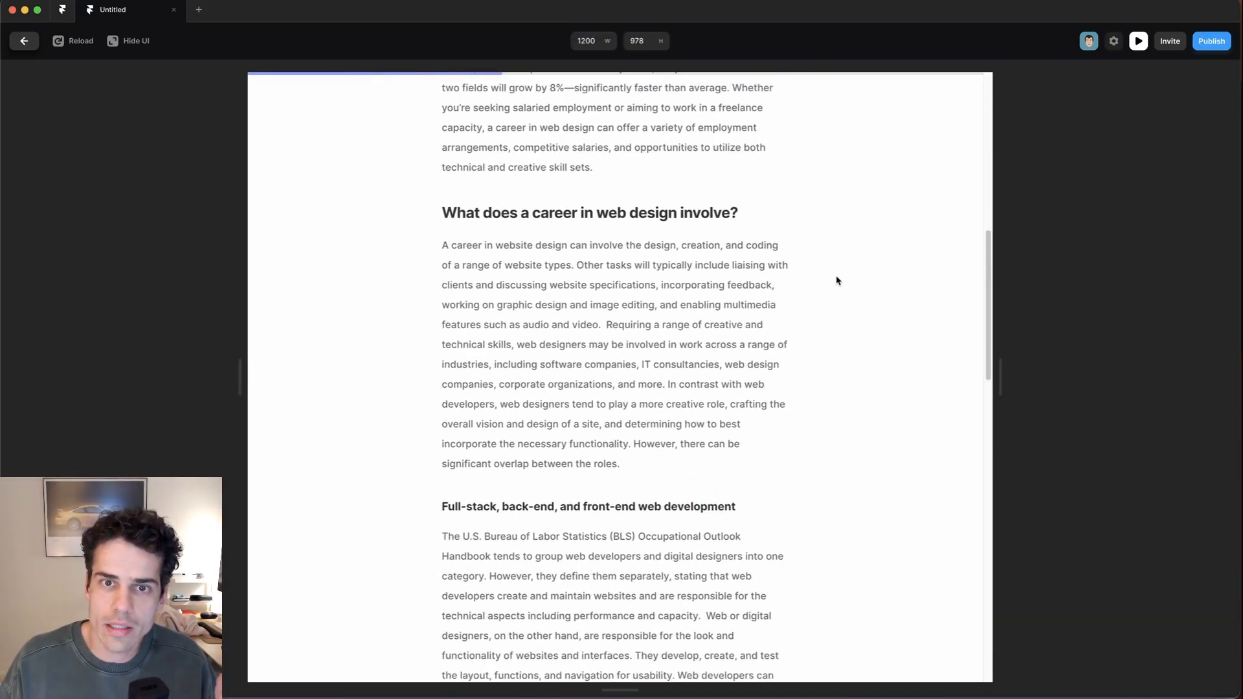
Scroll the blog preview to check the progress bar before editing ScrollProgressIndicator.tsx
{"action": "scroll", "scroll_direction": "down", "scroll_amount": 3}
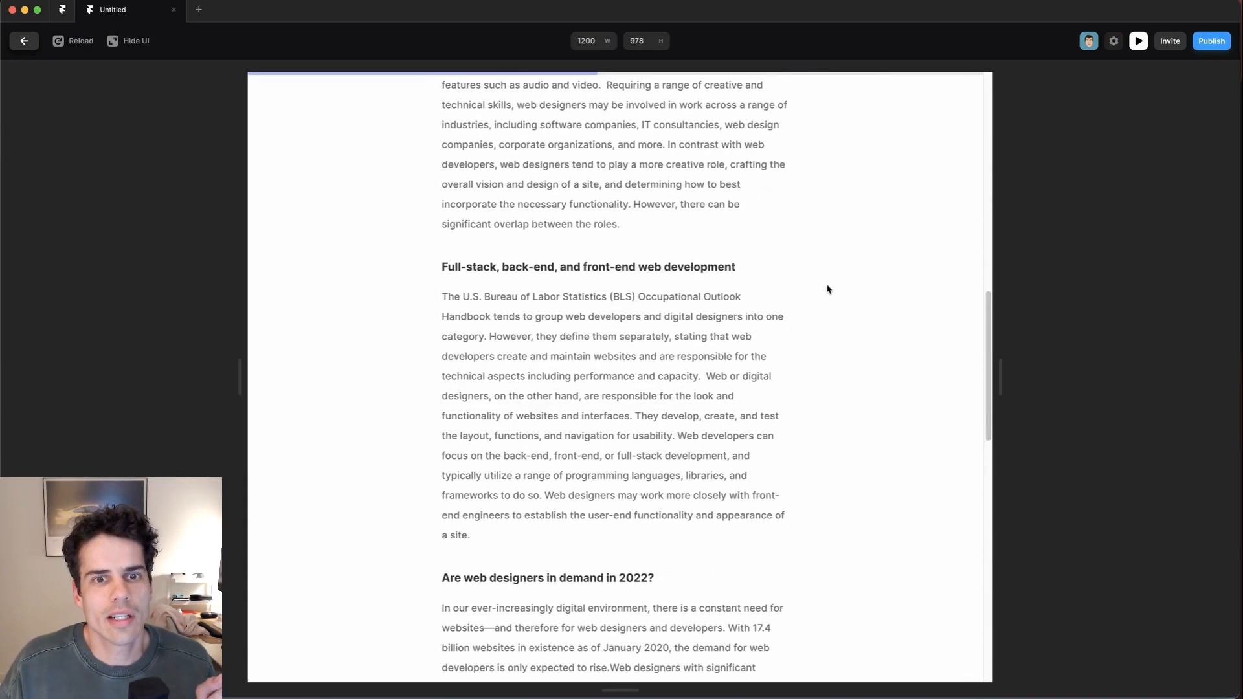
{"action": "scroll", "scroll_direction": "up", "scroll_amount": 3}
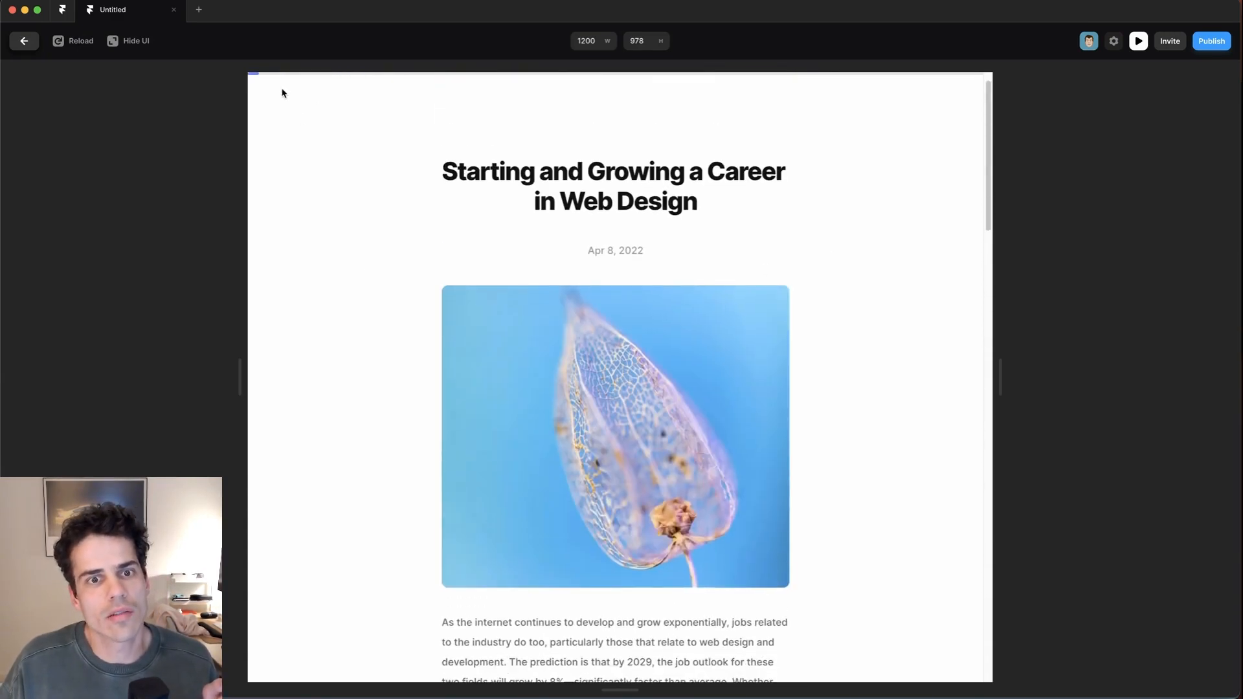
{"action": "scroll", "scroll_direction": "down", "scroll_amount": 3}
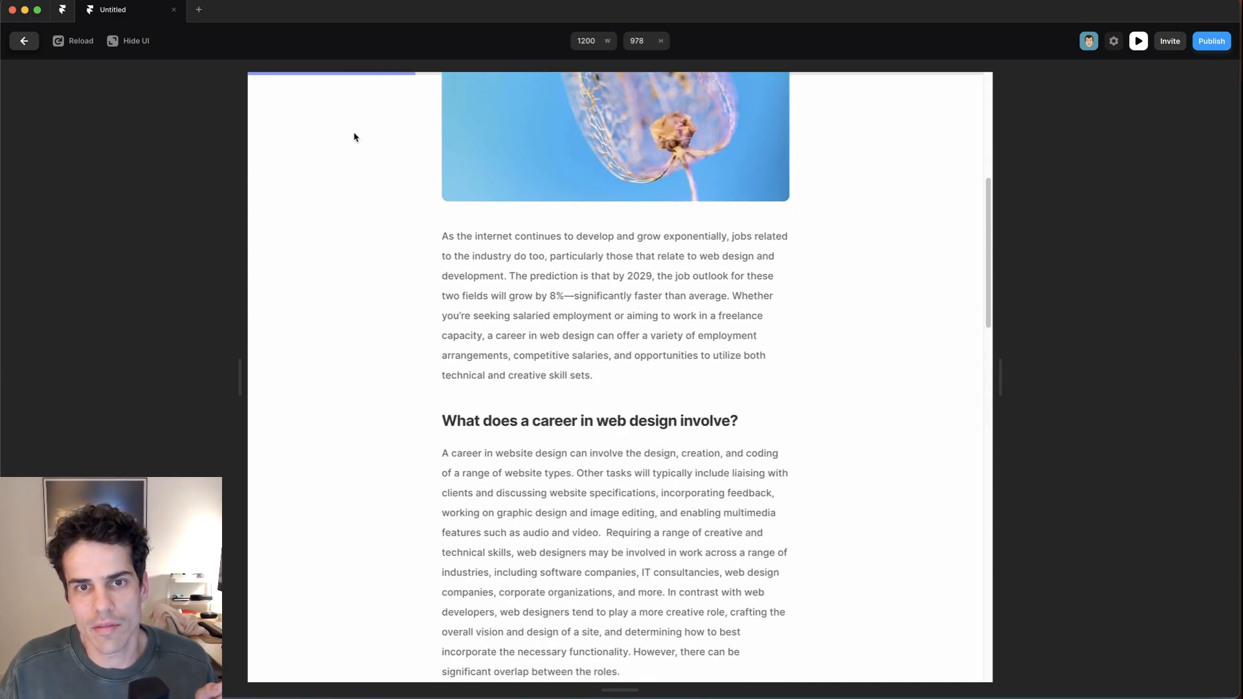
{"action": "scroll", "scroll_direction": "down", "scroll_amount": 3}
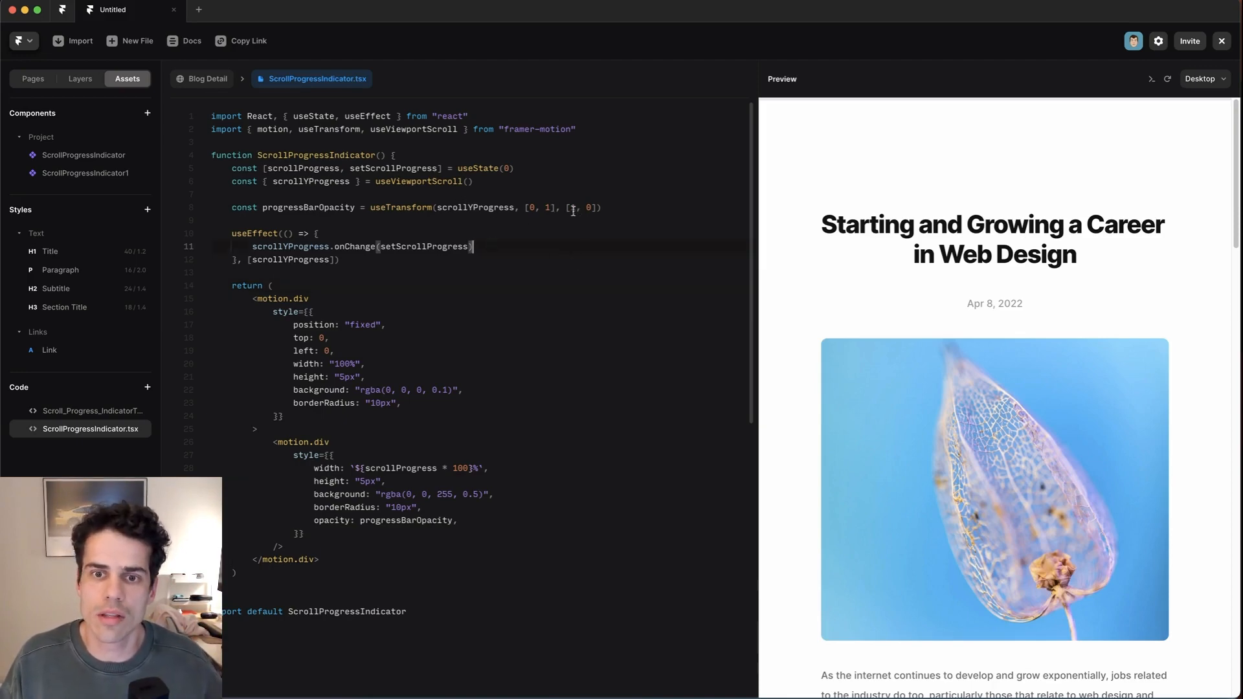
Reverse the useTransform opacity output to [0, 1] and scroll the preview to test the bar
{"action": "double_click", "coordinate": [400, 207]}
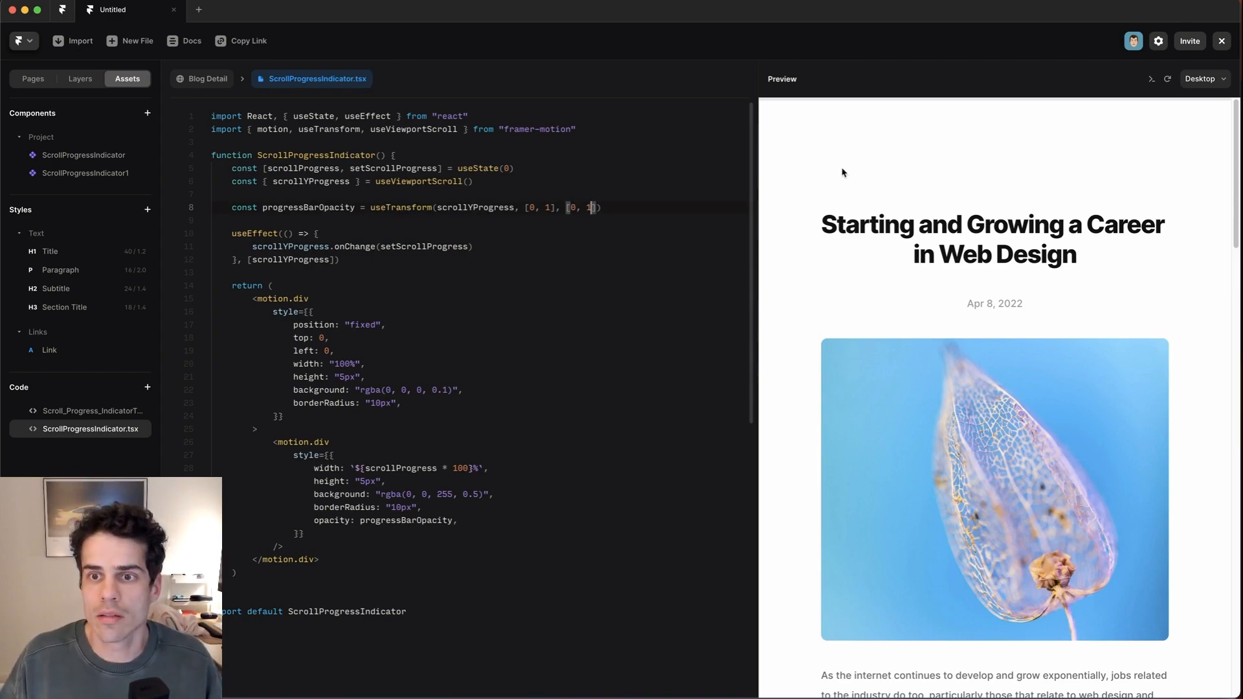
{"action": "scroll", "scroll_direction": "down", "scroll_amount": 3}
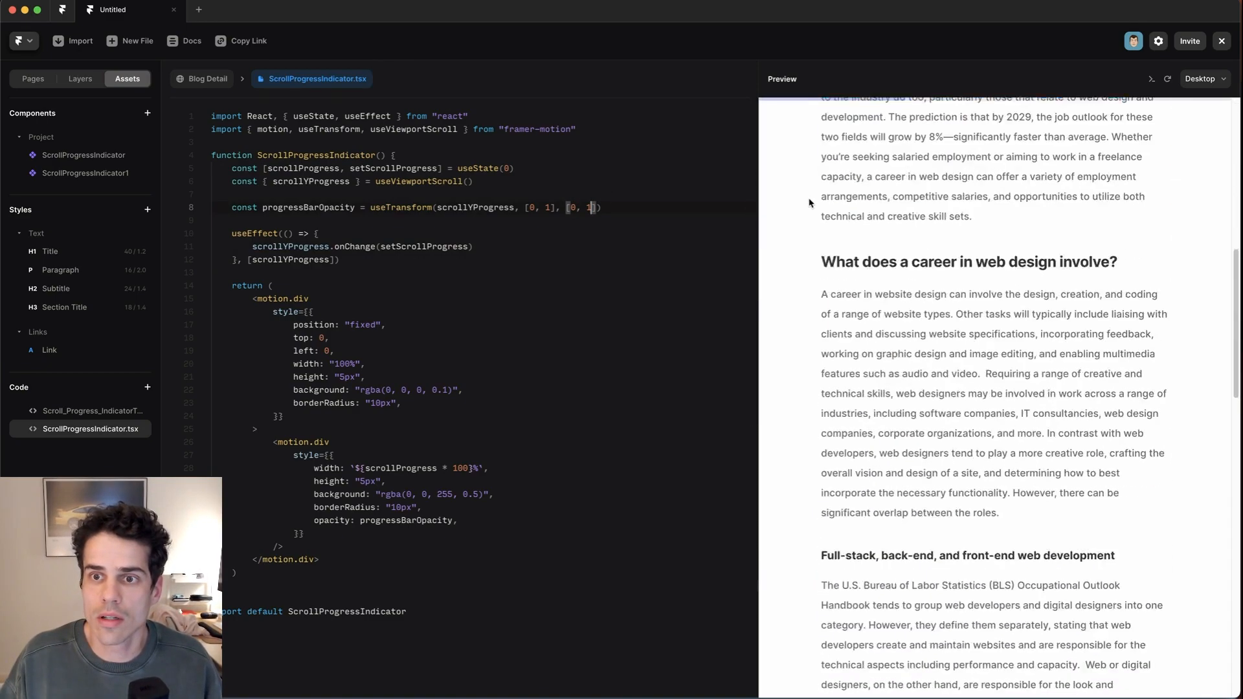
{"action": "scroll", "scroll_direction": "down", "scroll_amount": 3}
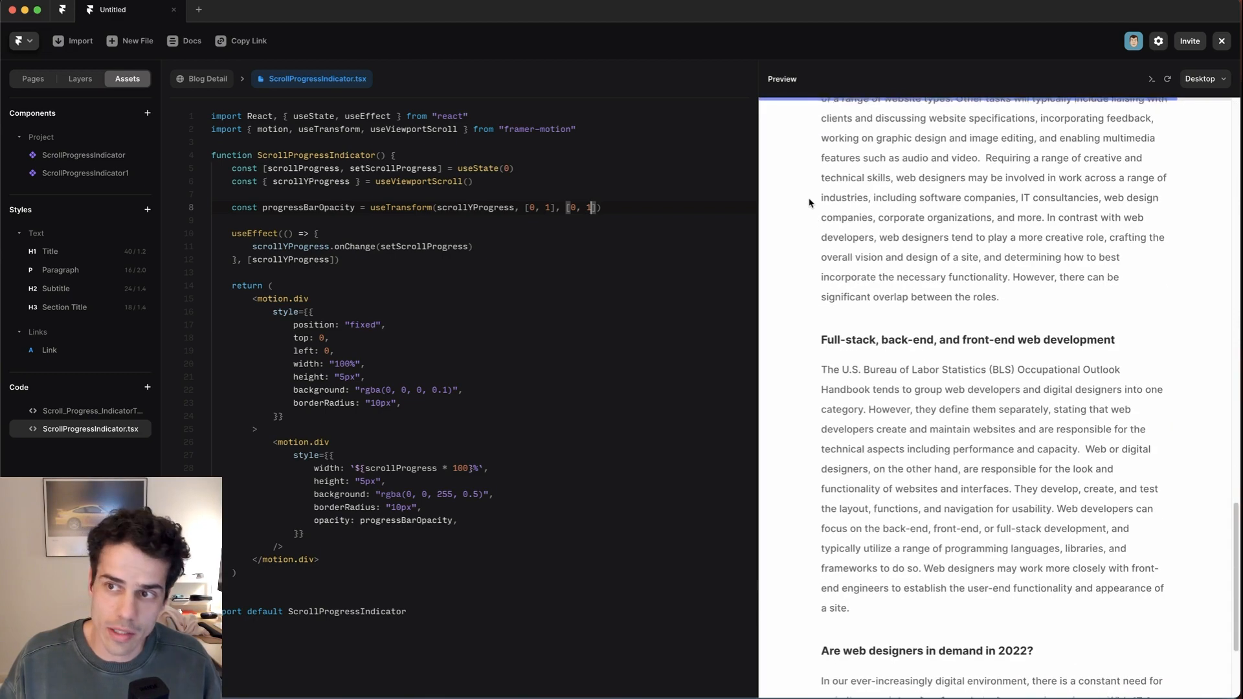
{"action": "scroll", "scroll_direction": "down", "scroll_amount": 3}
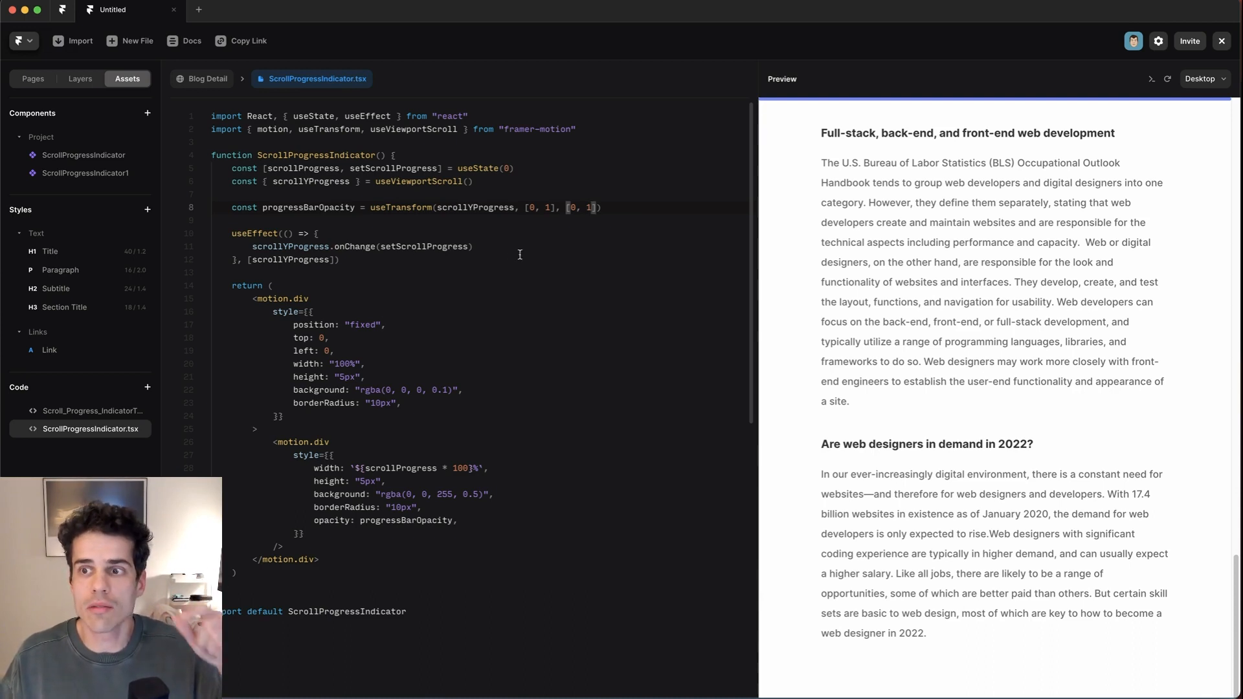
{"action": "mouse_move", "coordinate": [846, 111]}
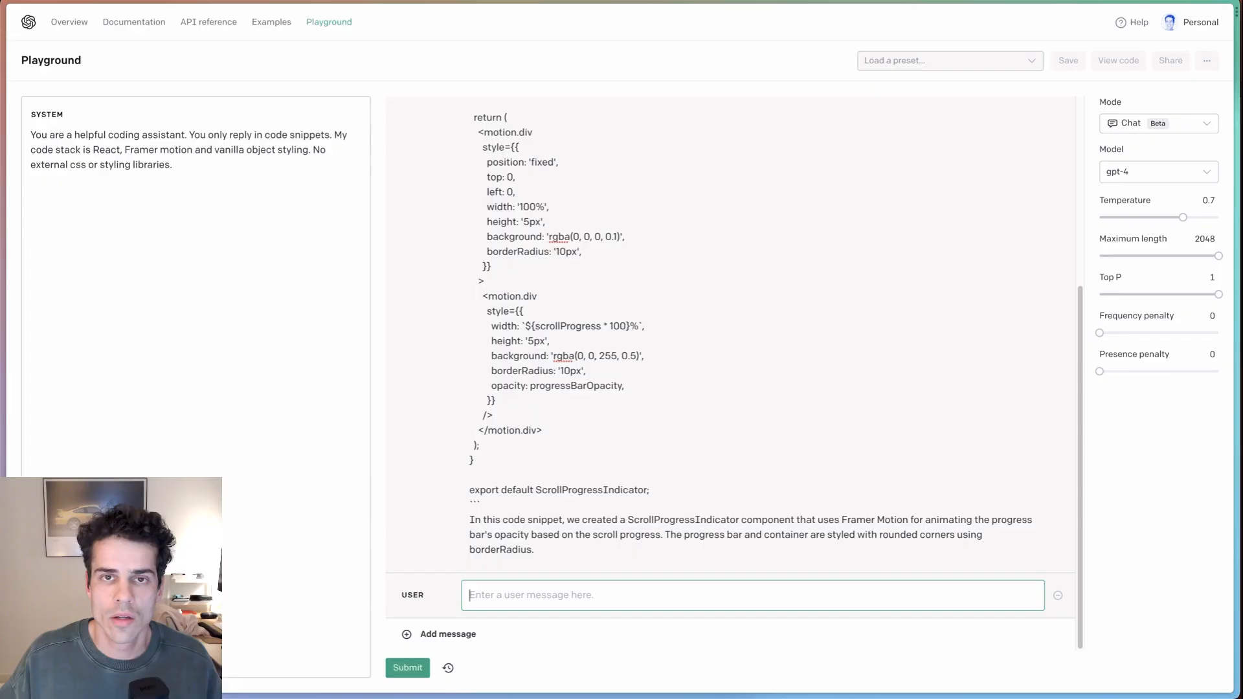
{"action": "mouse_move", "coordinate": [645, 449]}
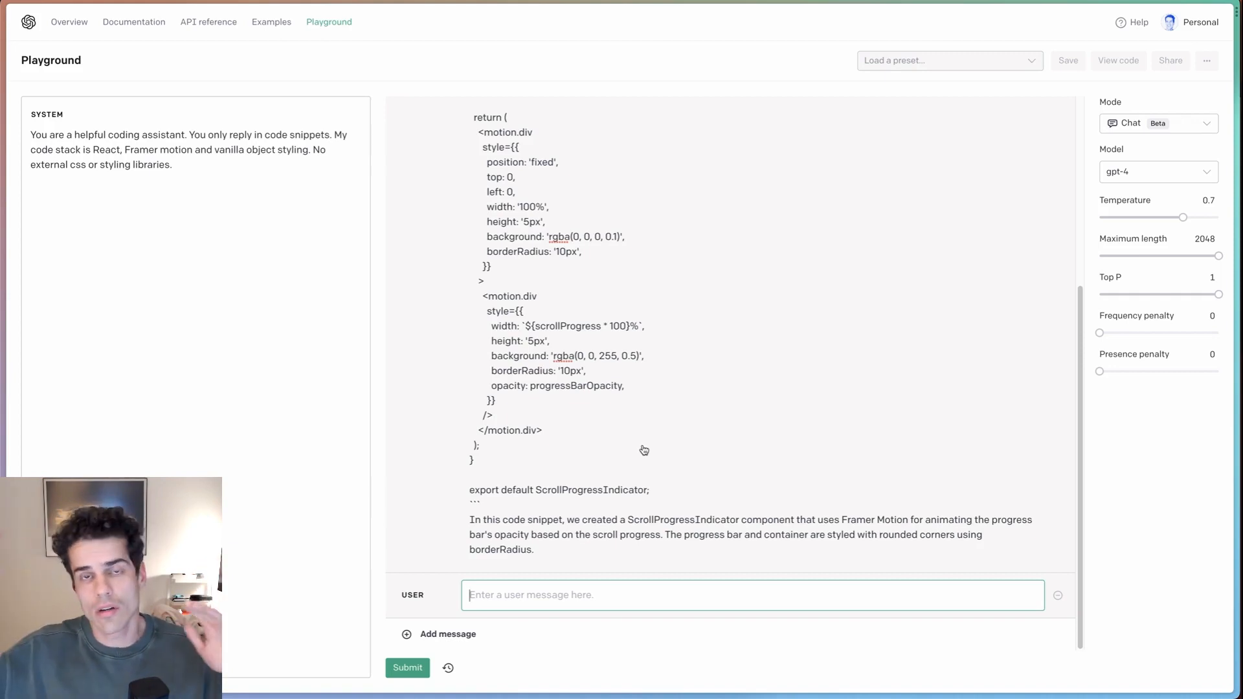
Ask GPT-4 to add Framer property controls for indicator colour, inset and orientation
{"action": "type", "text": "Add Framer property controls for the indicator color, the inset from the edge of the window and for whether the component"}
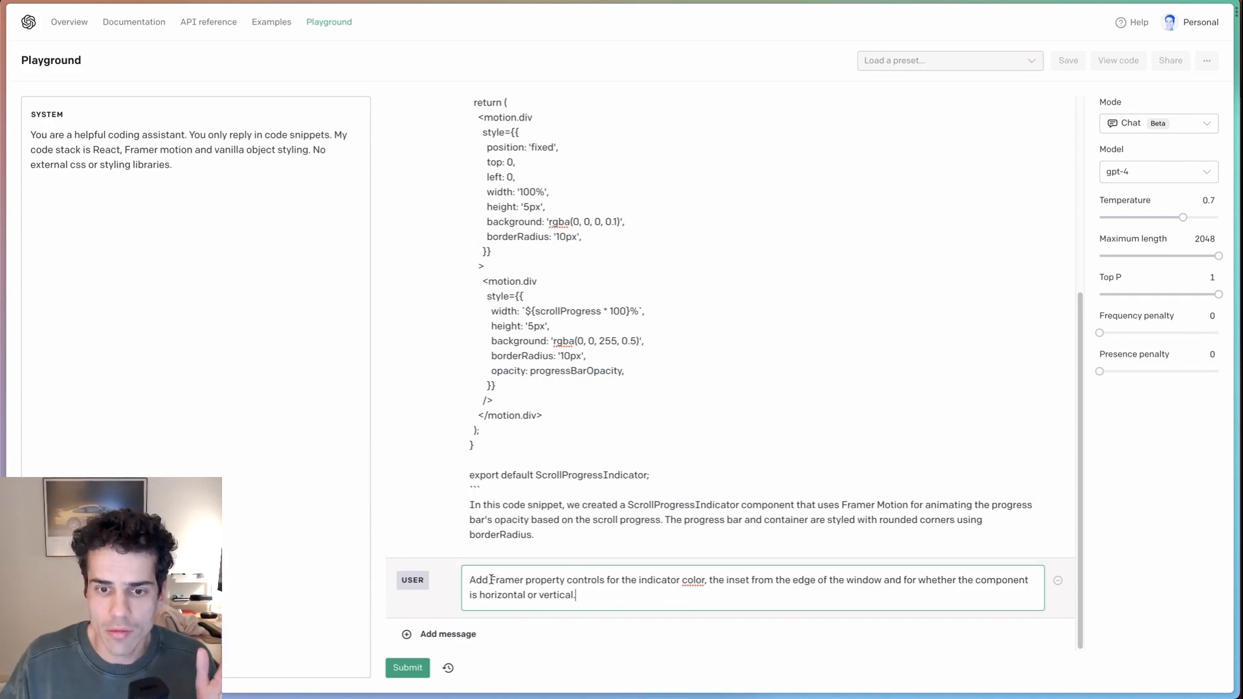
{"action": "double_click", "coordinate": [547, 579]}
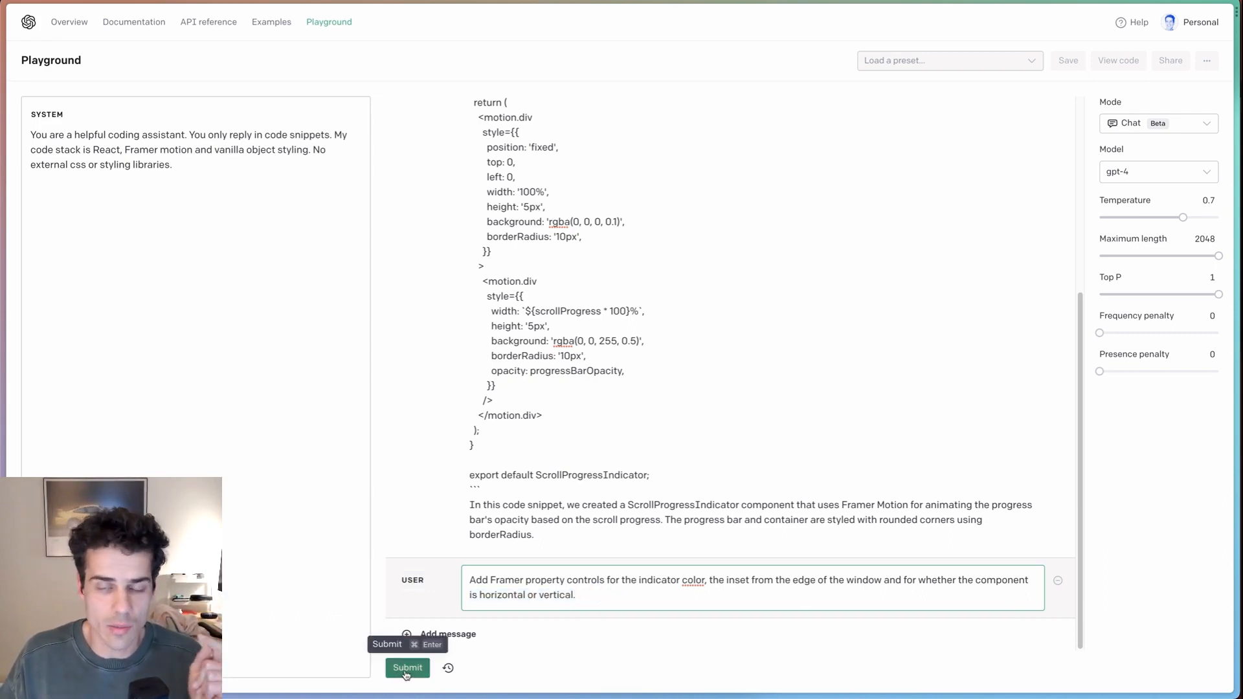
{"action": "left_click", "coordinate": [406, 667]}
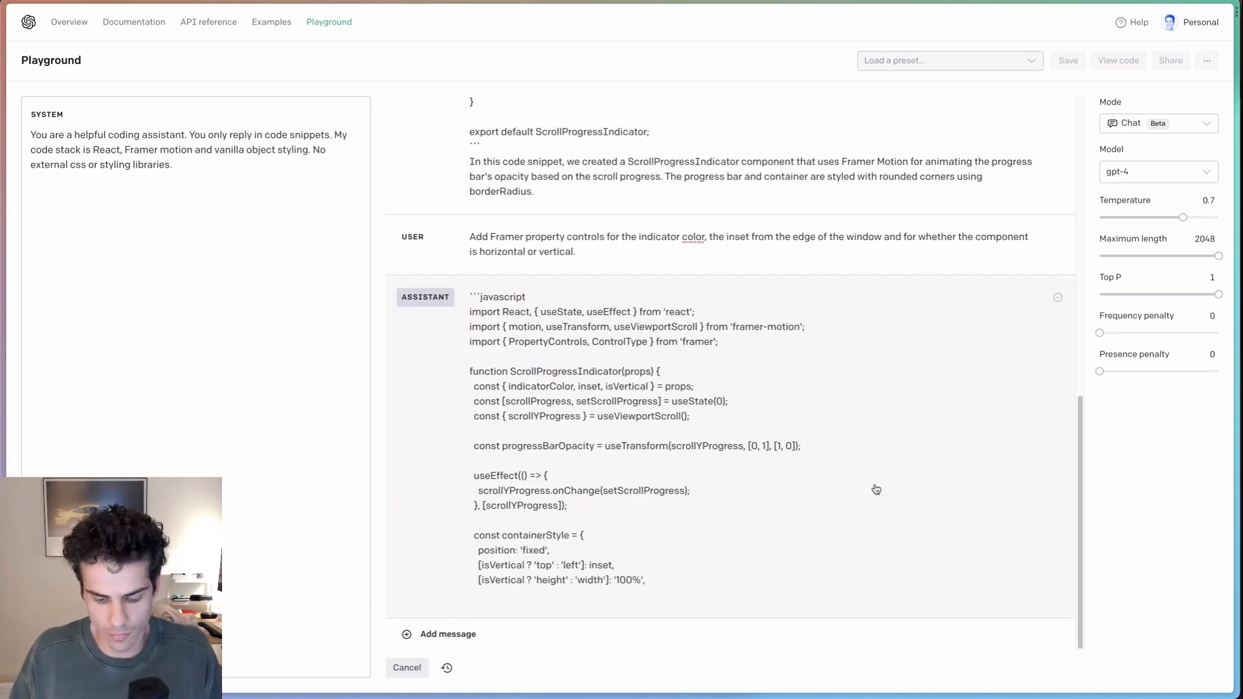
{"action": "scroll", "scroll_direction": "down", "scroll_amount": 3}
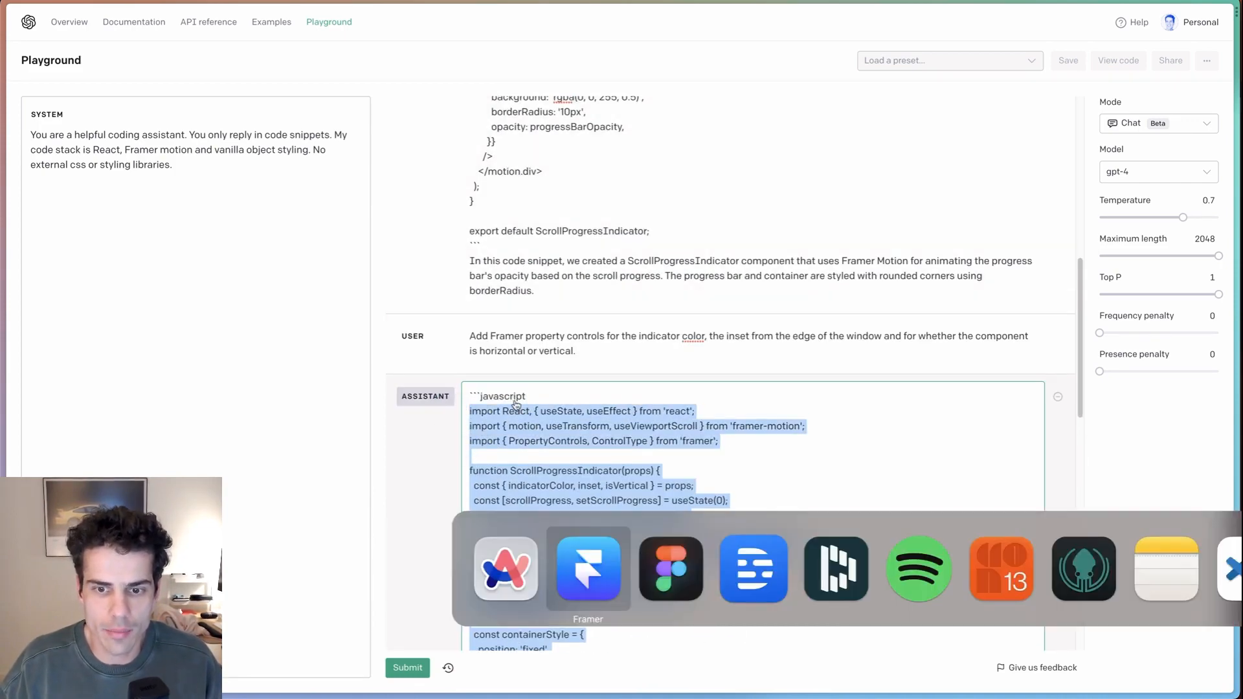
Replace ScrollProgressIndicator.tsx with the property-controls version and locate the opacity transform
{"action": "left_click", "coordinate": [587, 569]}
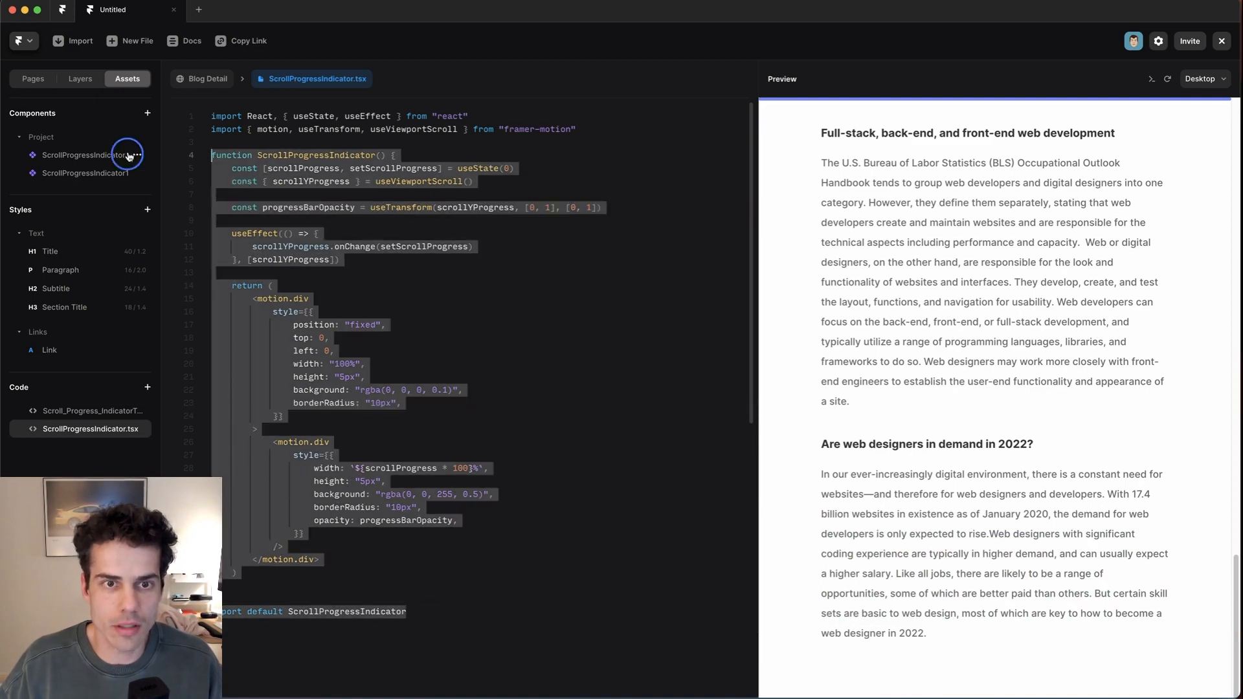
{"action": "left_click", "coordinate": [32, 79]}
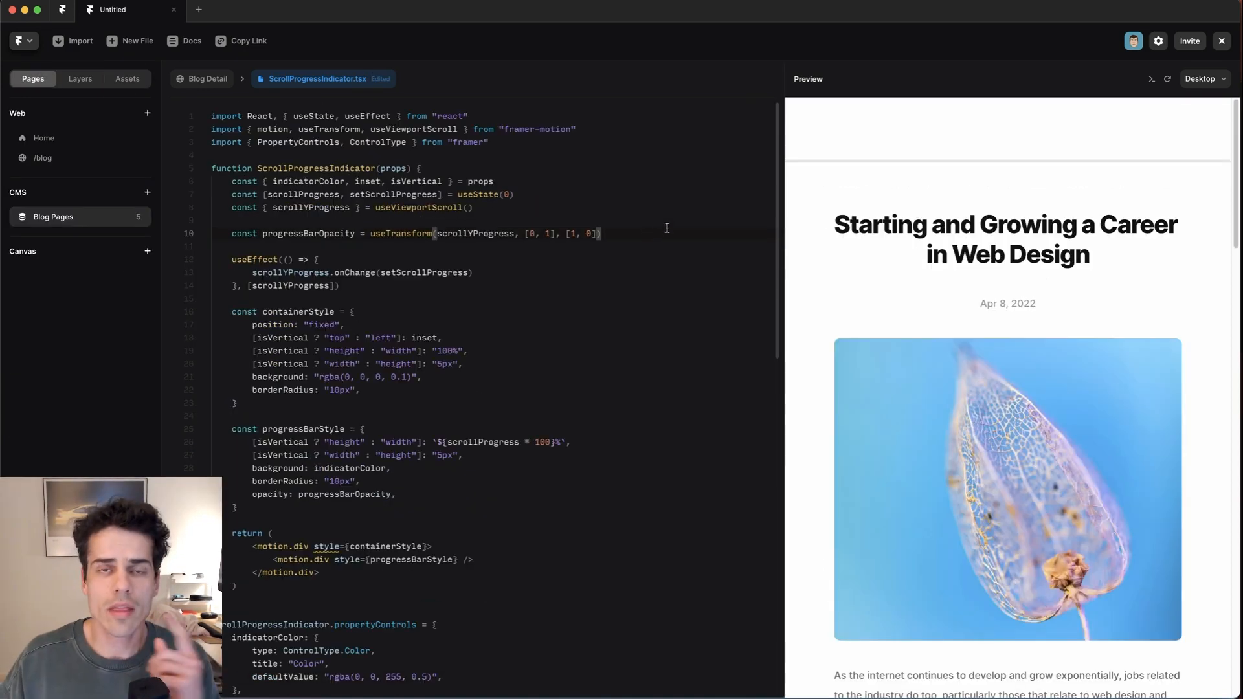
{"action": "double_click", "coordinate": [381, 233]}
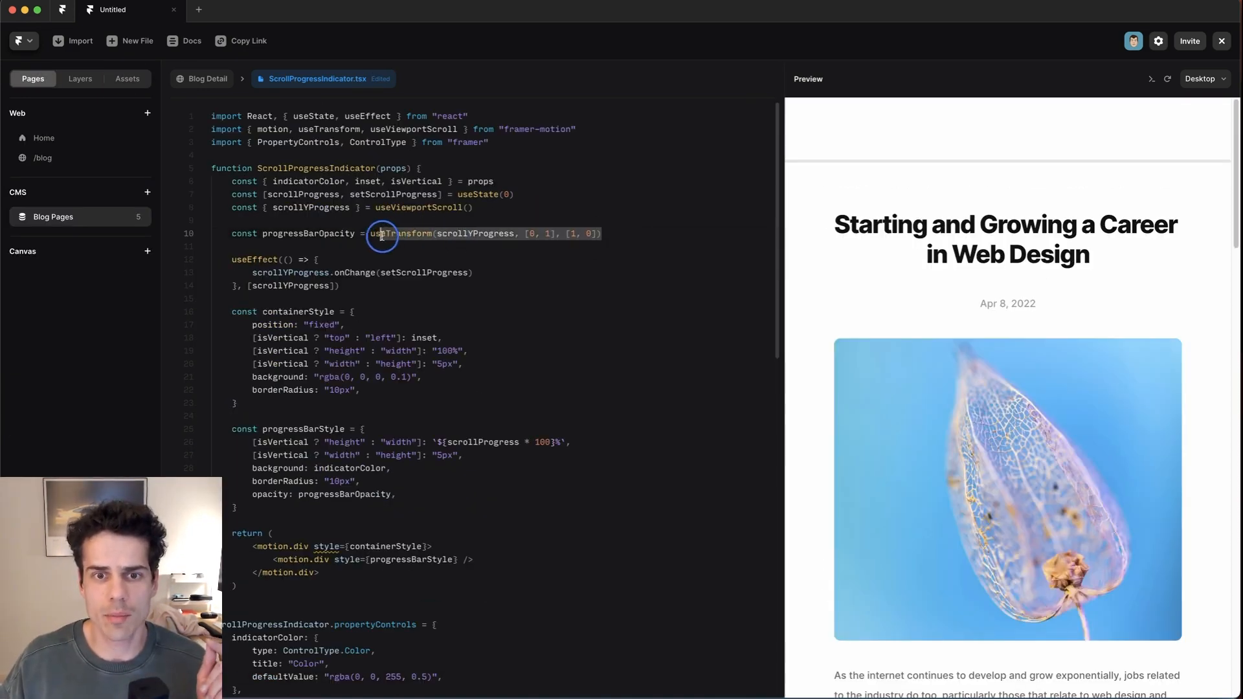
{"action": "scroll", "scroll_direction": "down", "scroll_amount": 3}
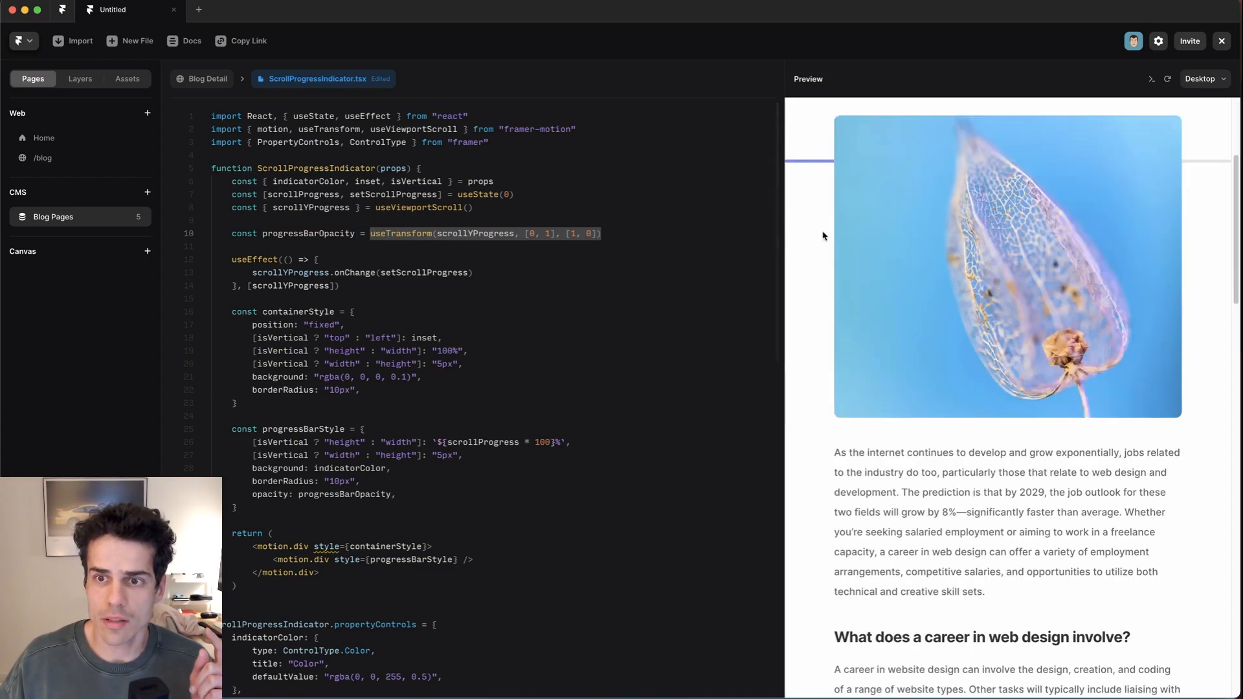
{"action": "scroll", "scroll_direction": "down", "scroll_amount": 3}
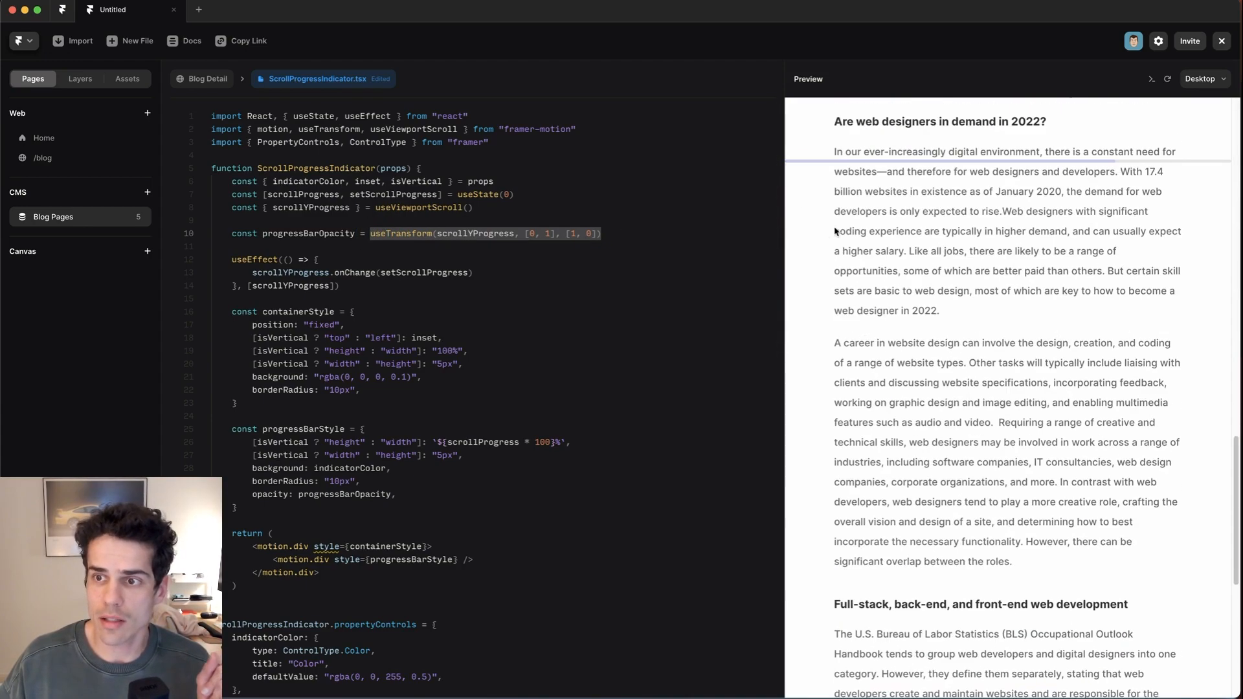
{"action": "scroll", "scroll_direction": "down", "scroll_amount": 3}
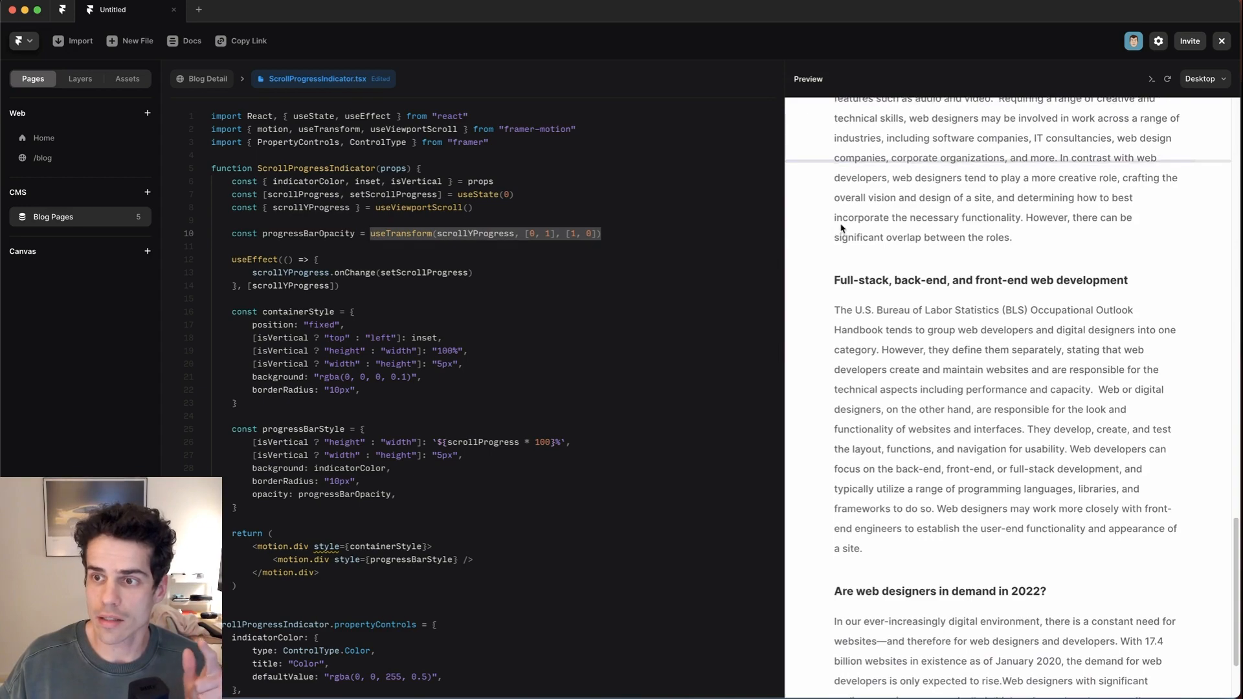
{"action": "scroll", "scroll_direction": "down", "scroll_amount": 3}
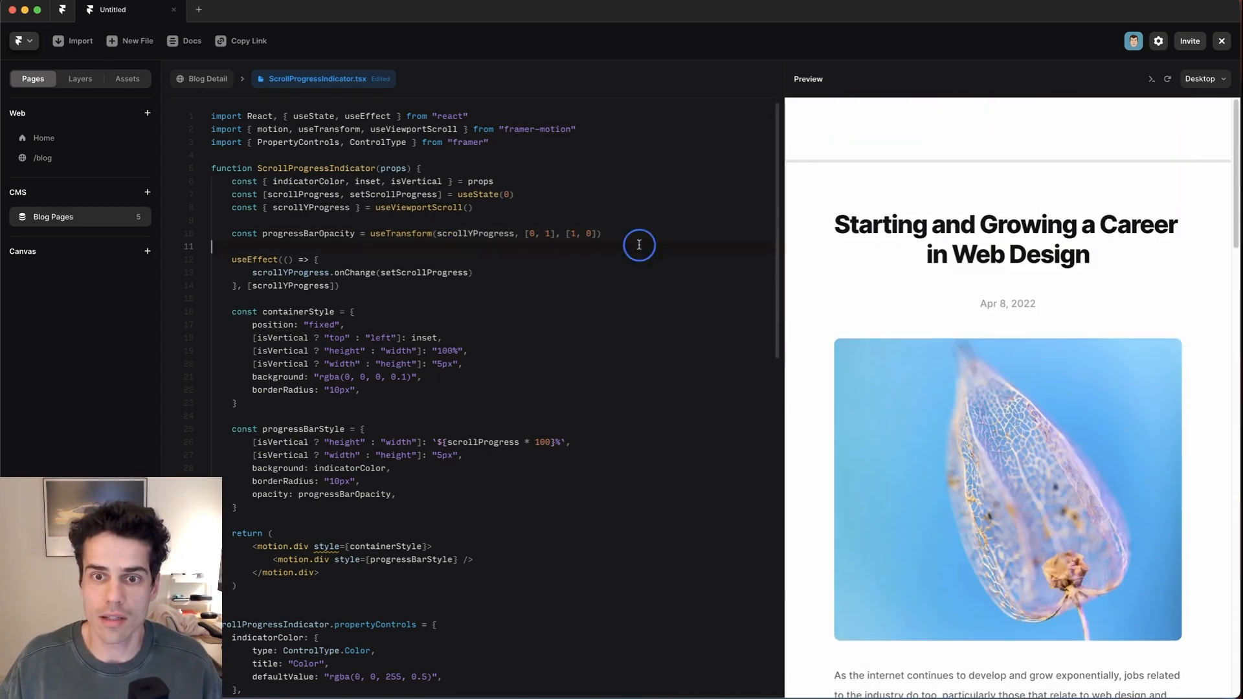
Set the useTransform opacity output back to [0, 1] and scroll the preview to verify
{"action": "left_click", "coordinate": [576, 233]}
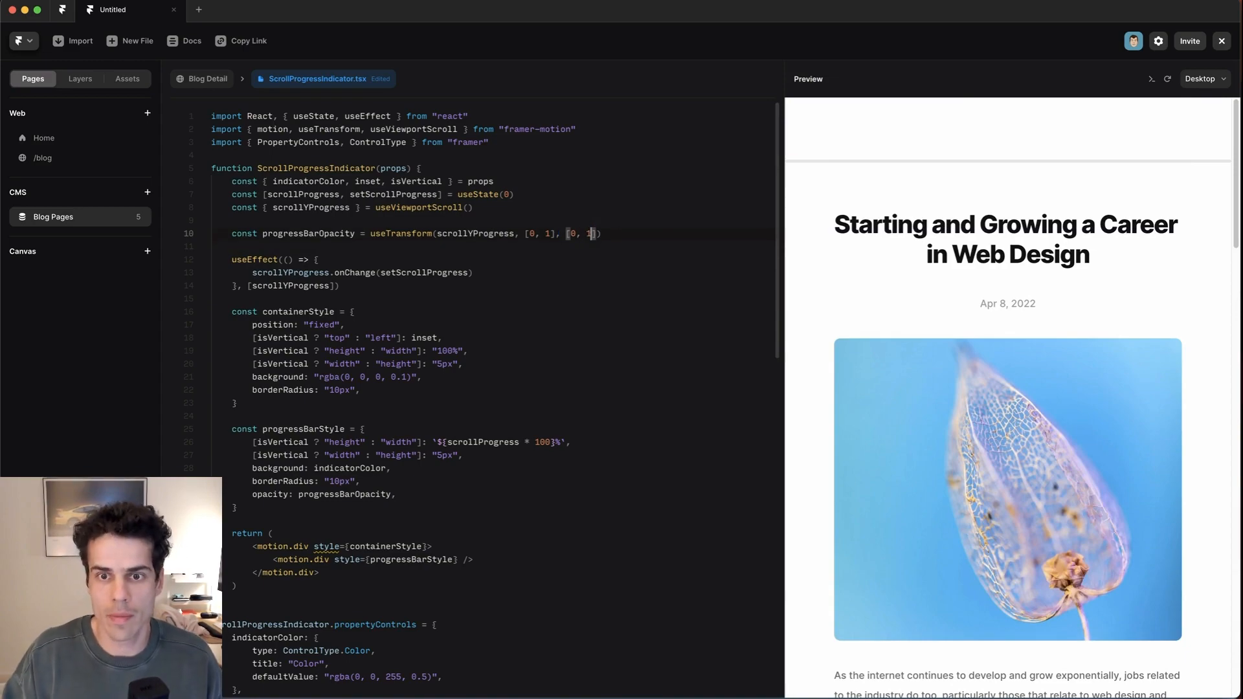
{"action": "scroll", "scroll_direction": "down", "scroll_amount": 3}
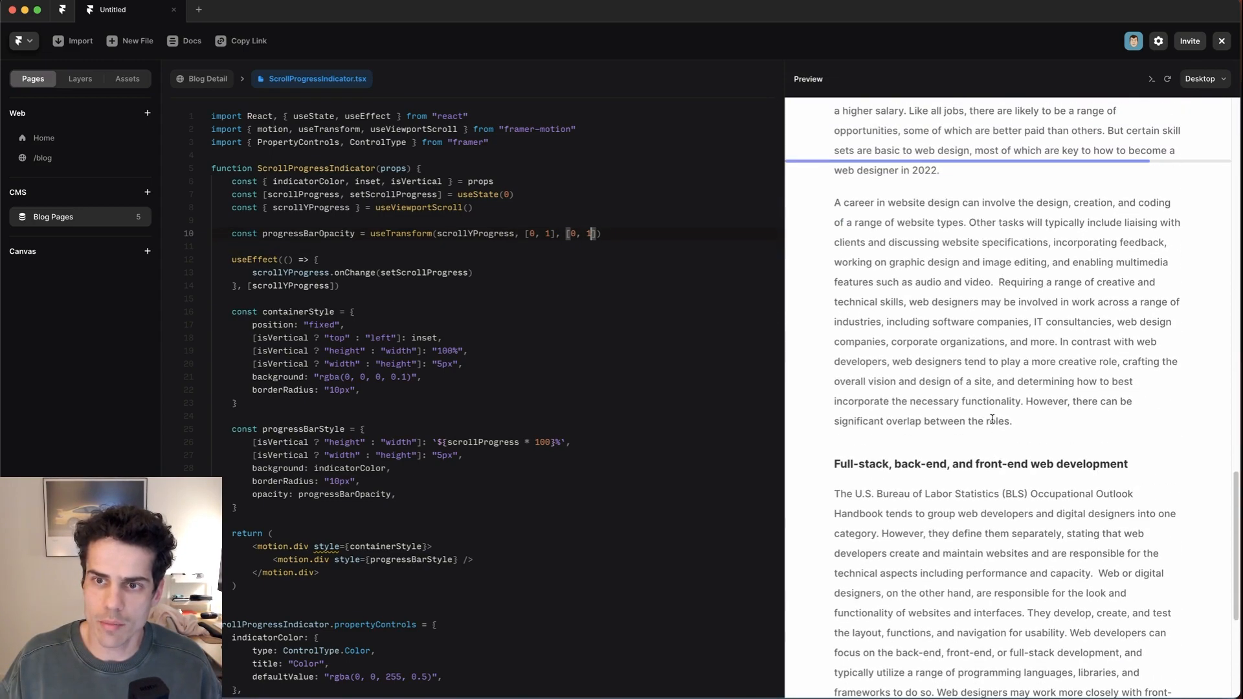
{"action": "scroll", "scroll_direction": "down", "scroll_amount": 3}
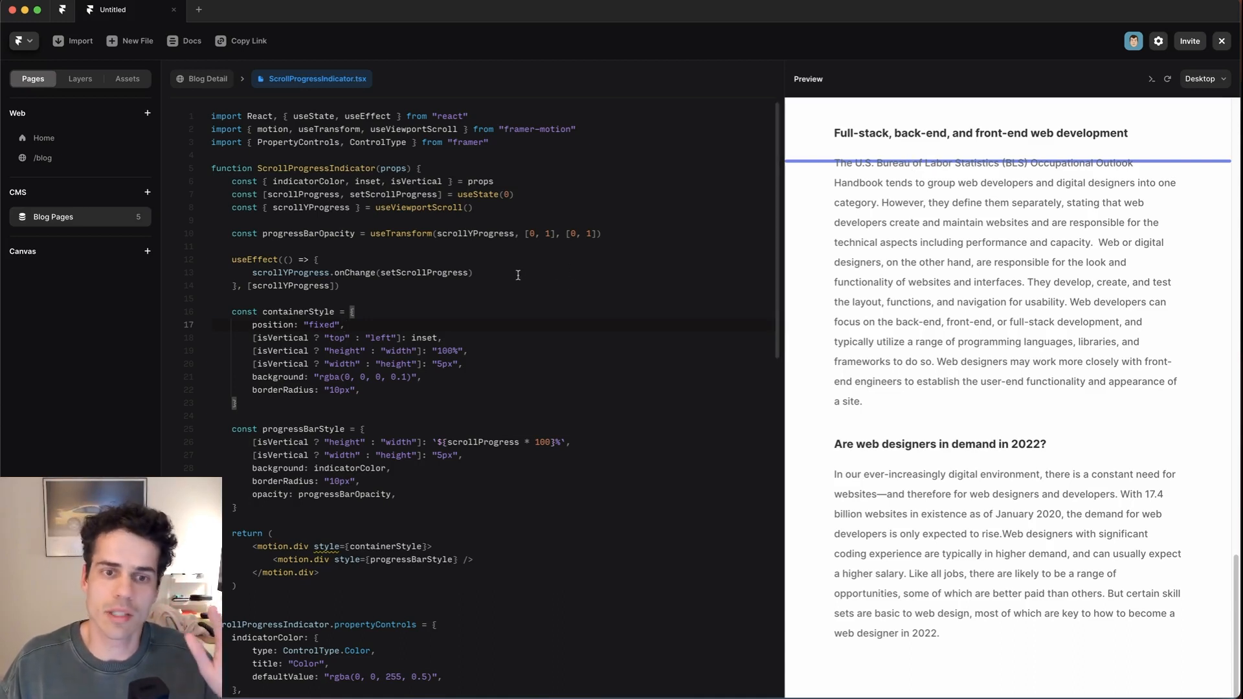
{"action": "scroll", "scroll_direction": "down", "scroll_amount": 3}
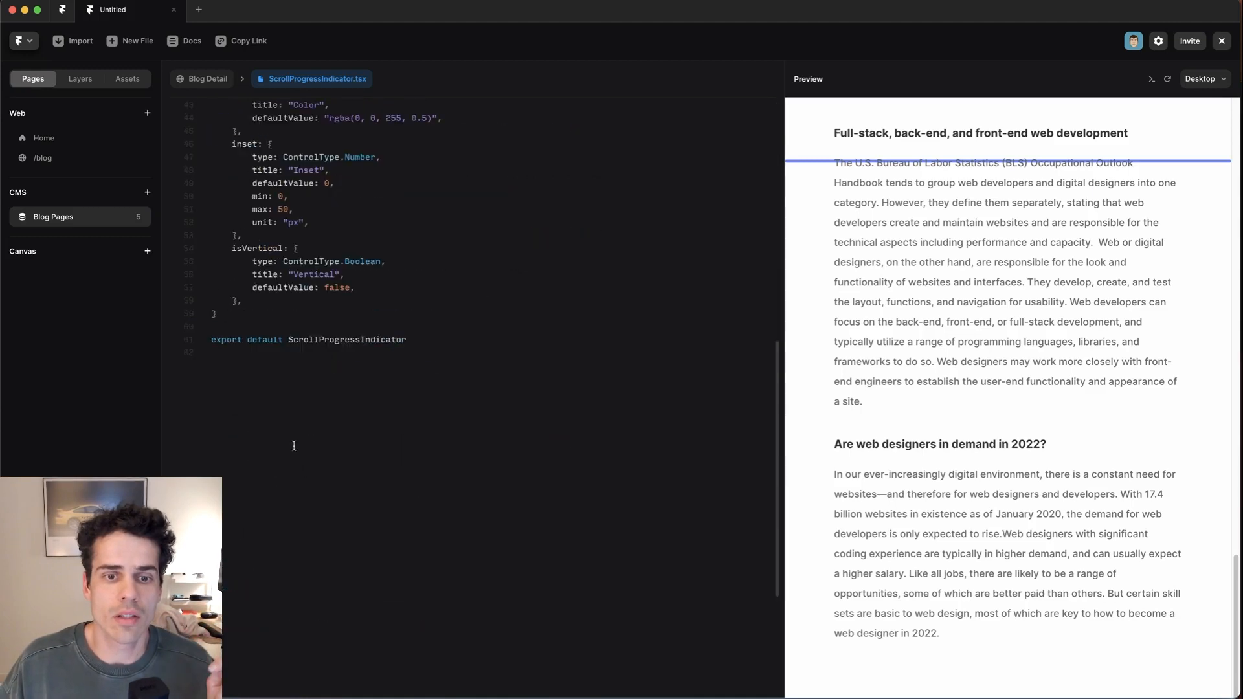
{"action": "scroll", "scroll_direction": "up", "scroll_amount": 3}
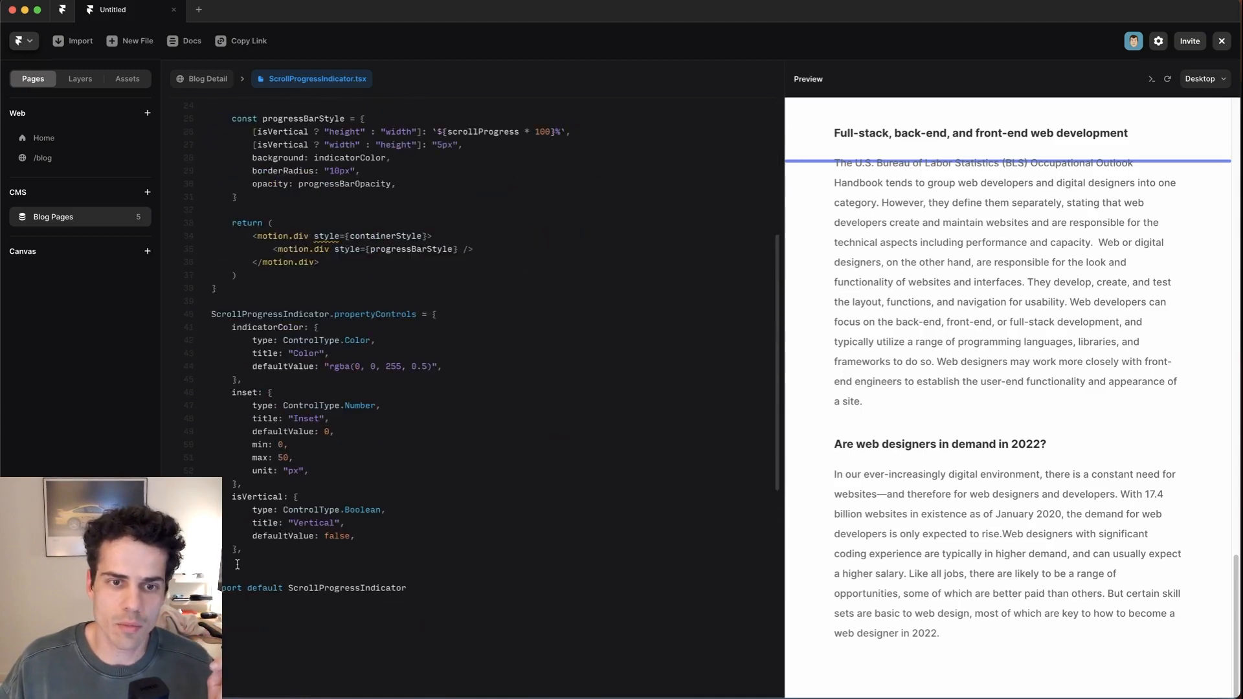
{"action": "double_click", "coordinate": [375, 314]}
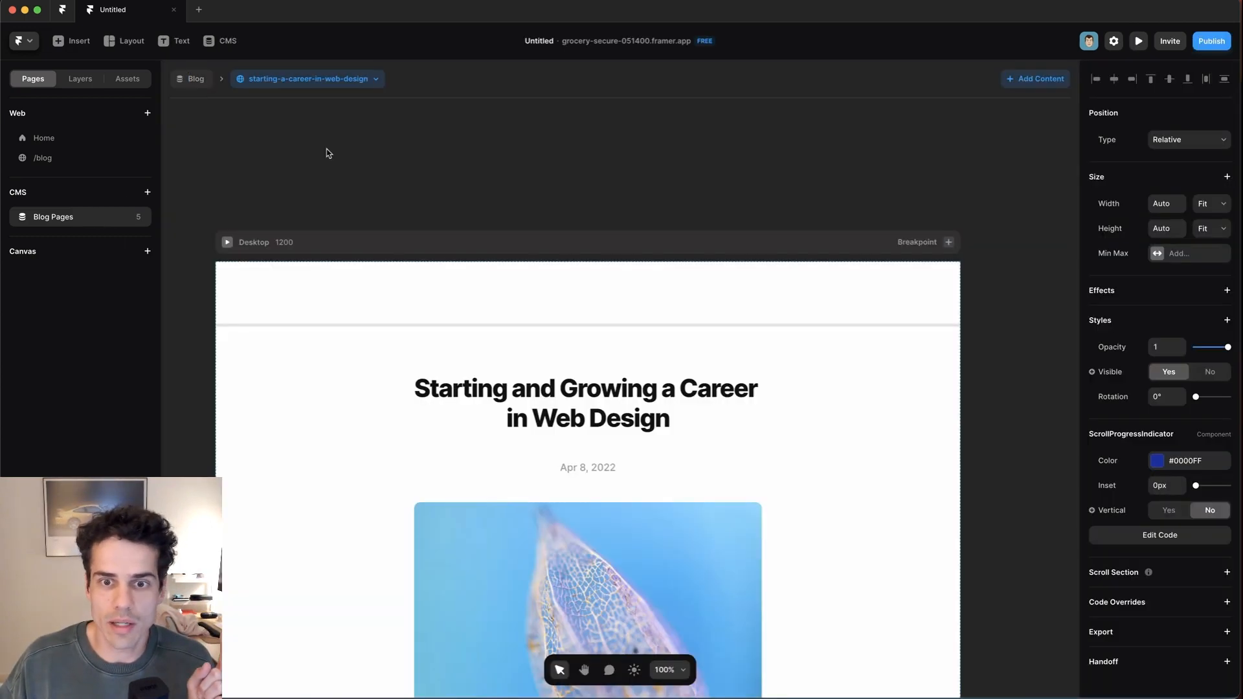
{"action": "mouse_move", "coordinate": [569, 328]}
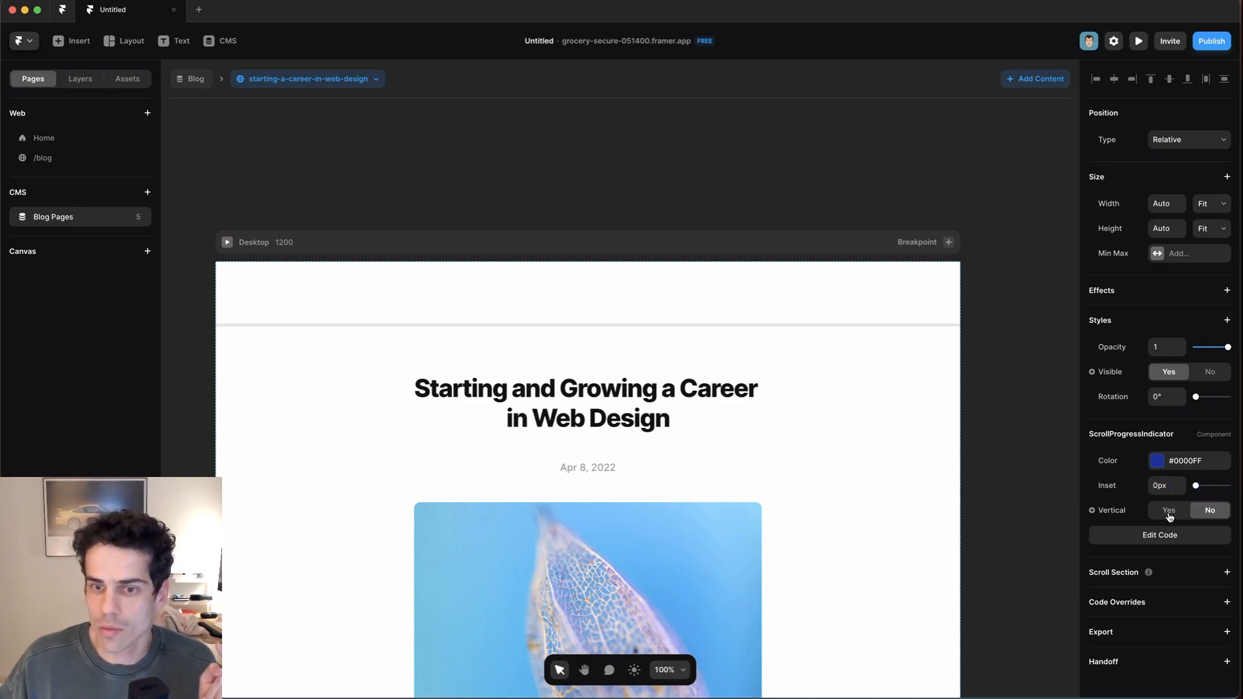
Toggle Vertical to Yes and back to No, keeping the progress bar horizontal
{"action": "left_click", "coordinate": [1210, 509]}
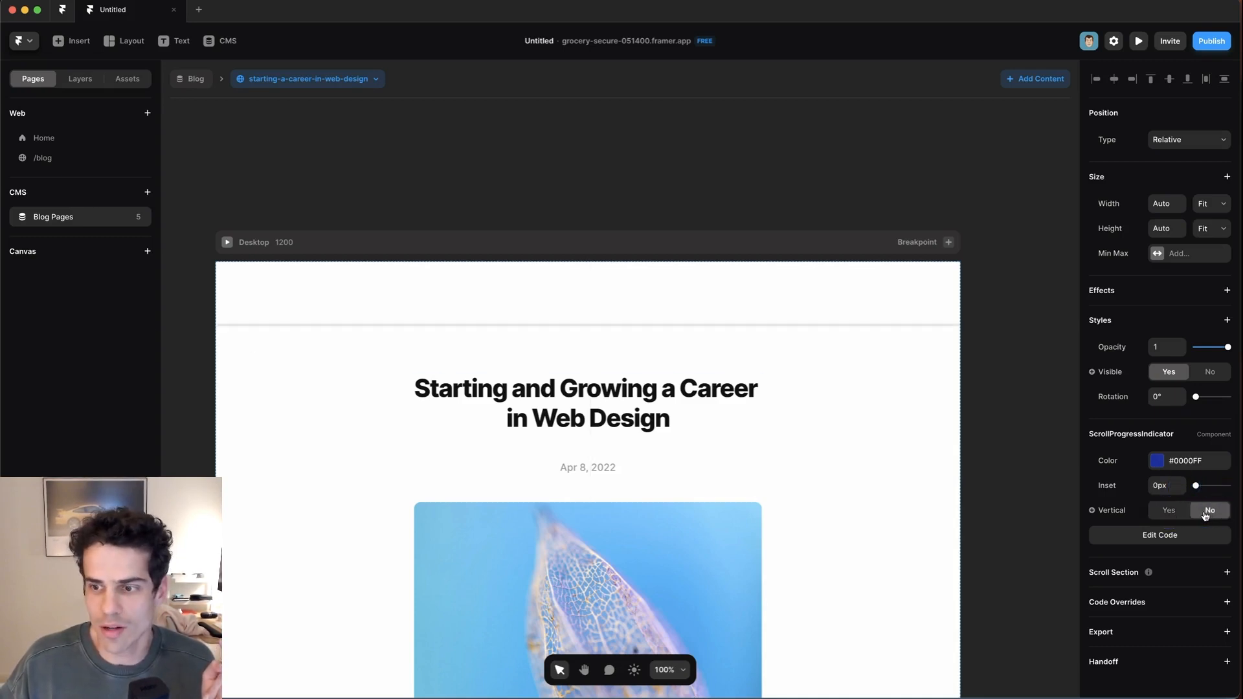
{"action": "left_click", "coordinate": [1158, 534]}
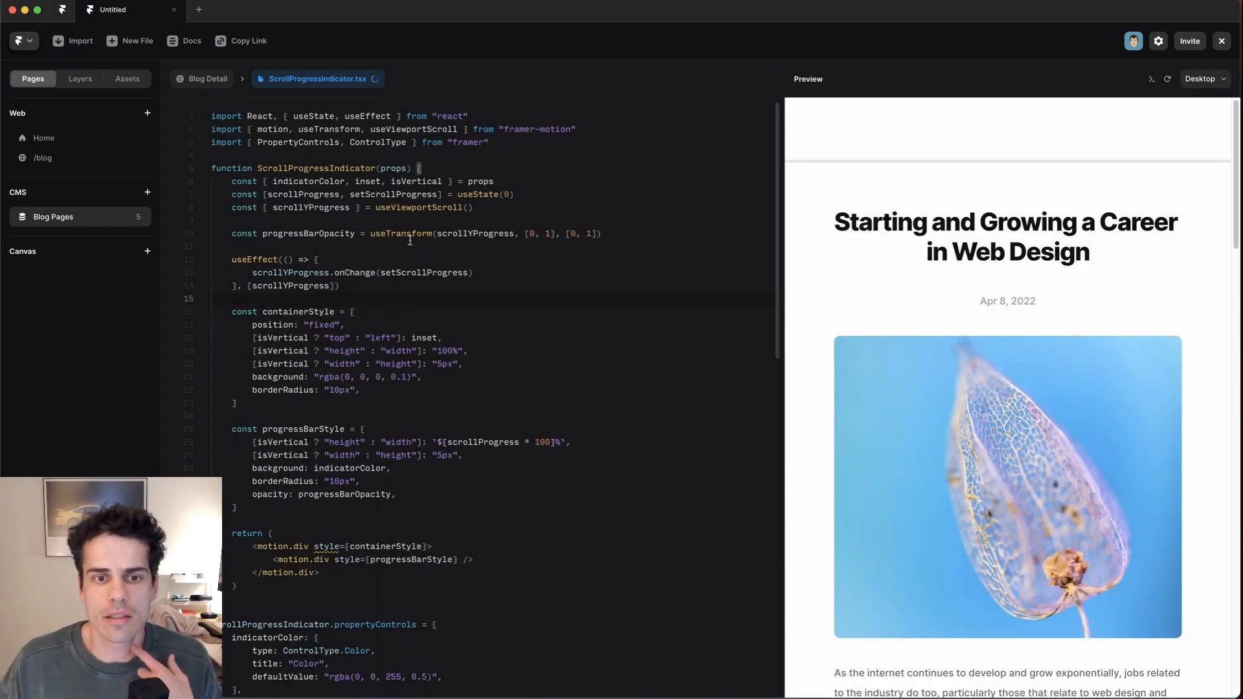
Replace the isVertical top/left rule with left: inset and top: inset
{"action": "double_click", "coordinate": [283, 338]}
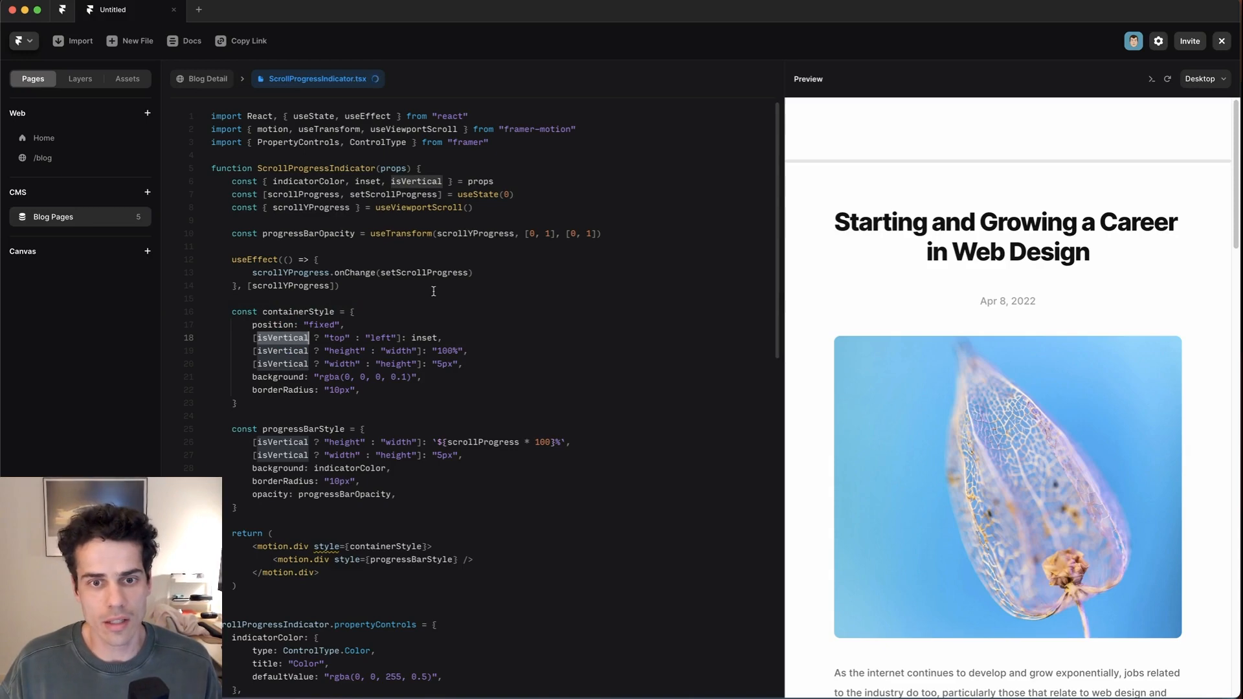
{"action": "left_click", "coordinate": [261, 337]}
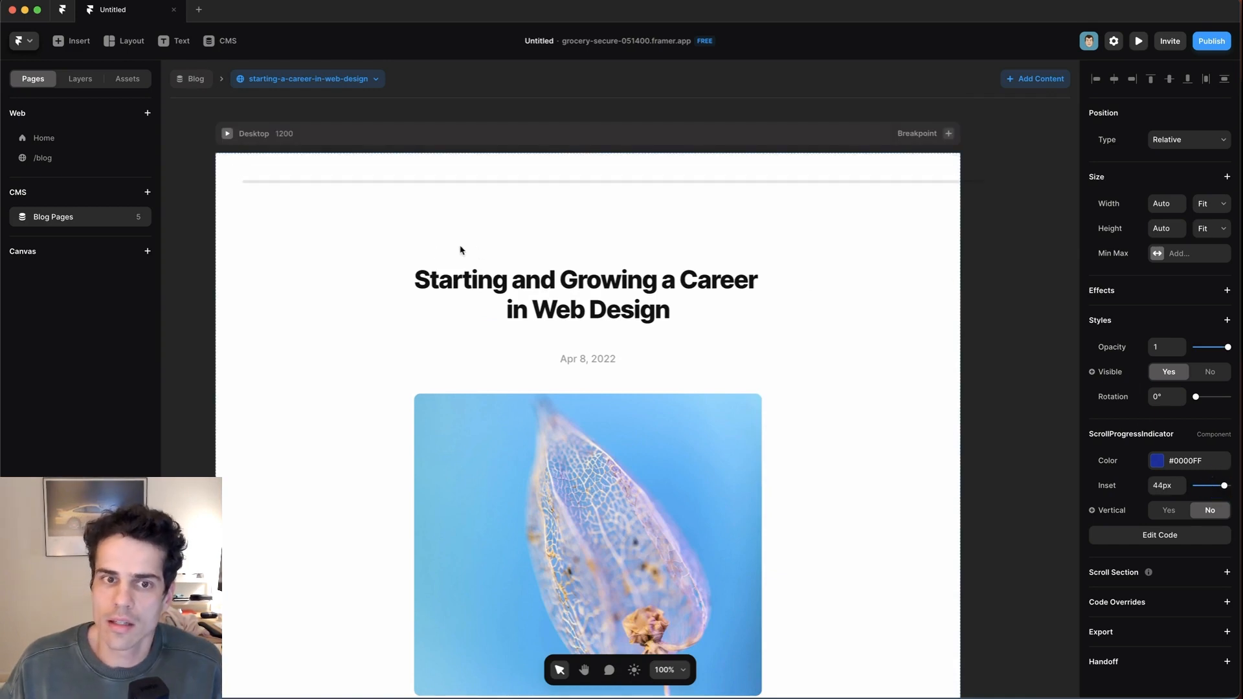
{"action": "mouse_move", "coordinate": [927, 171]}
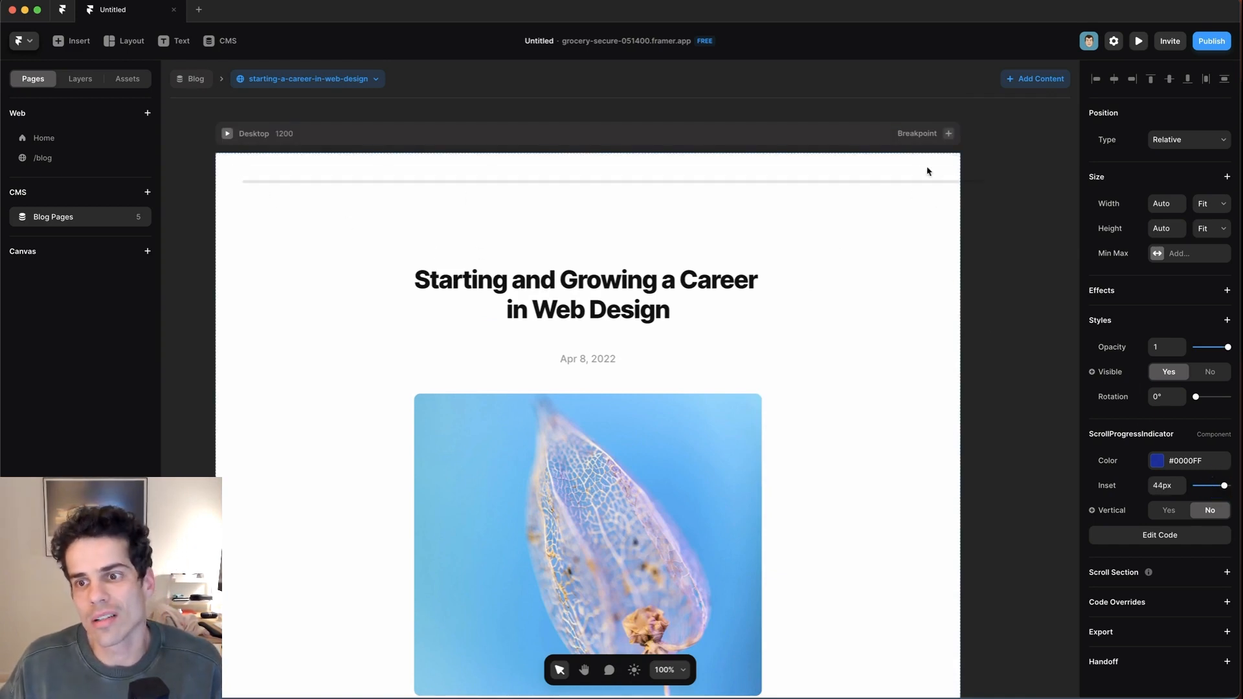
{"action": "mouse_move", "coordinate": [1088, 446]}
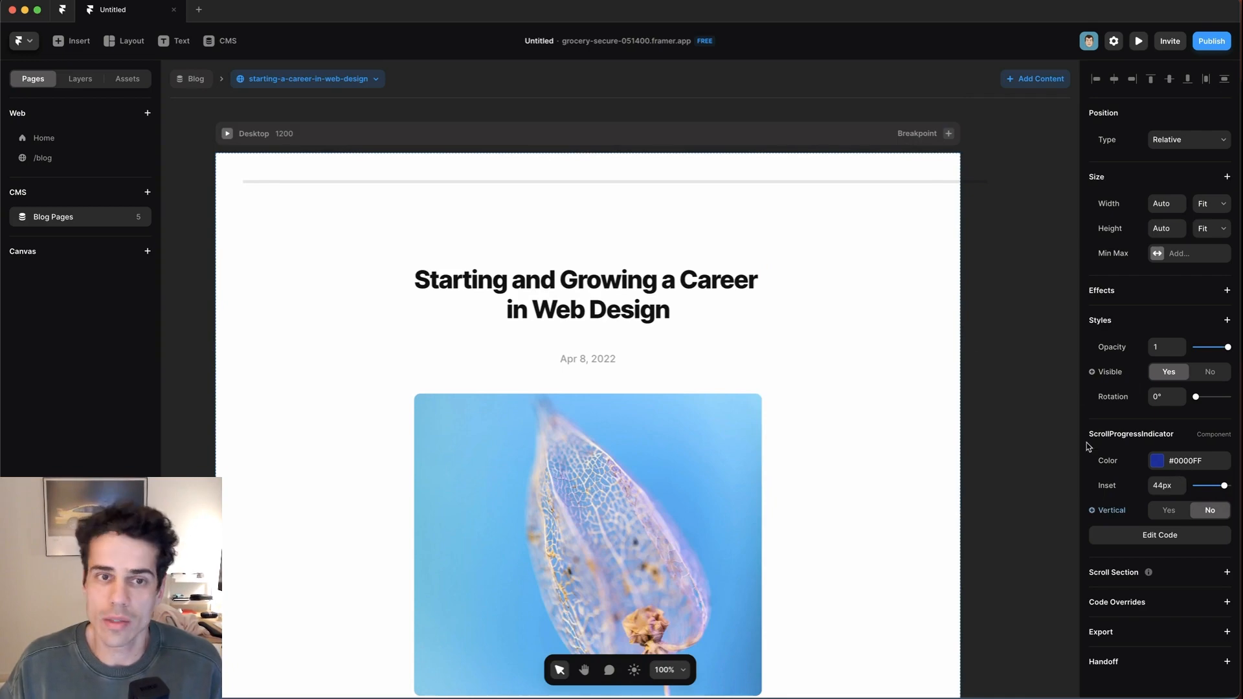
Reopen the ScrollProgressIndicator code from its properties section
{"action": "left_click", "coordinate": [1158, 534]}
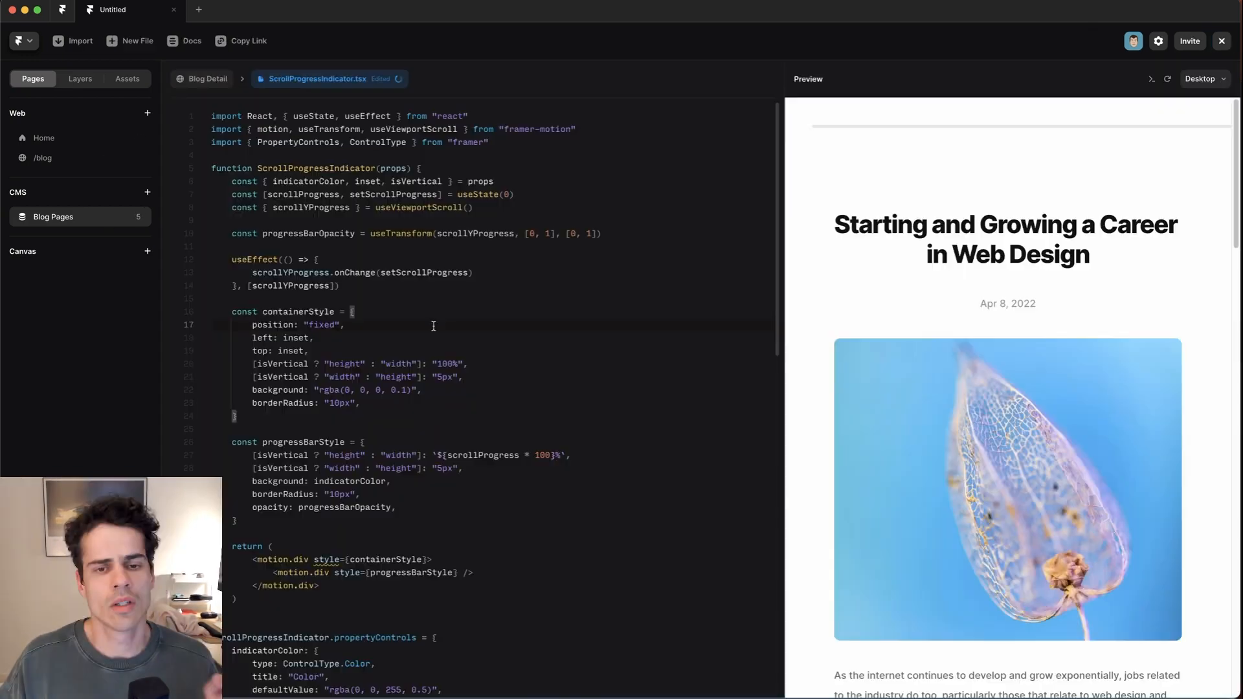
Set the container width to calc(100% - ${inset * 2}px)
{"action": "left_click", "coordinate": [238, 364]}
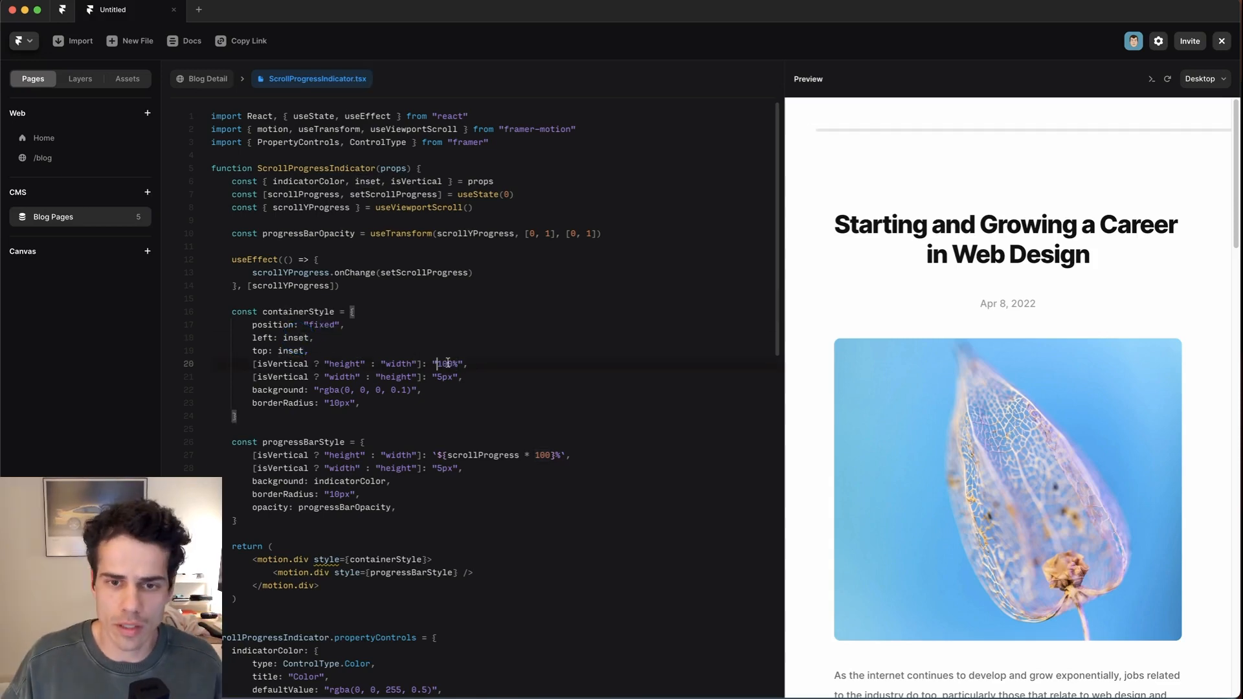
{"action": "double_click", "coordinate": [446, 363]}
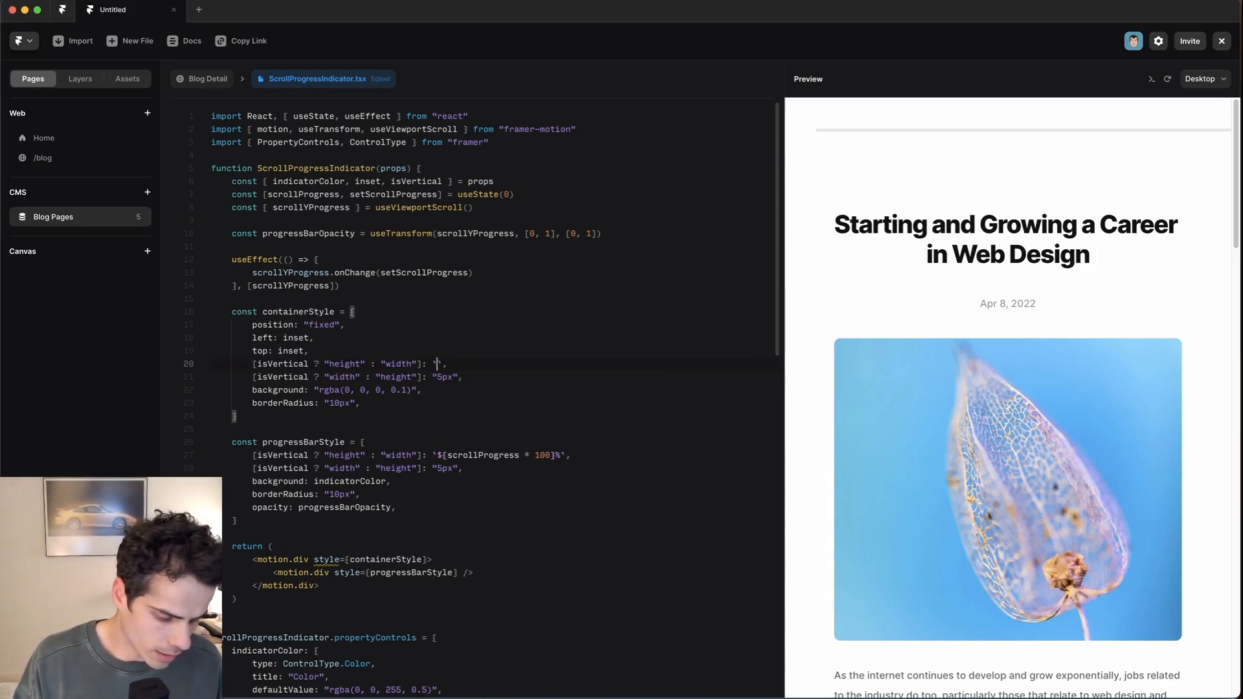
{"action": "type", "text": "calc("}
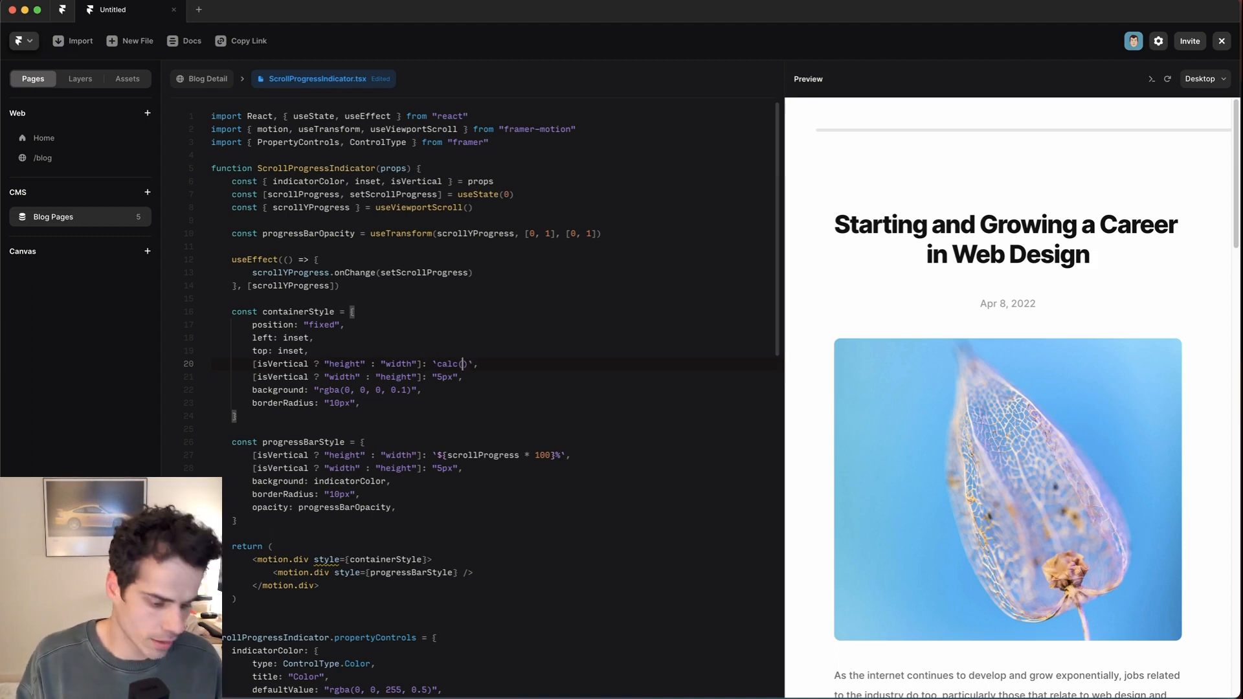
{"action": "type", "text": "100%"}
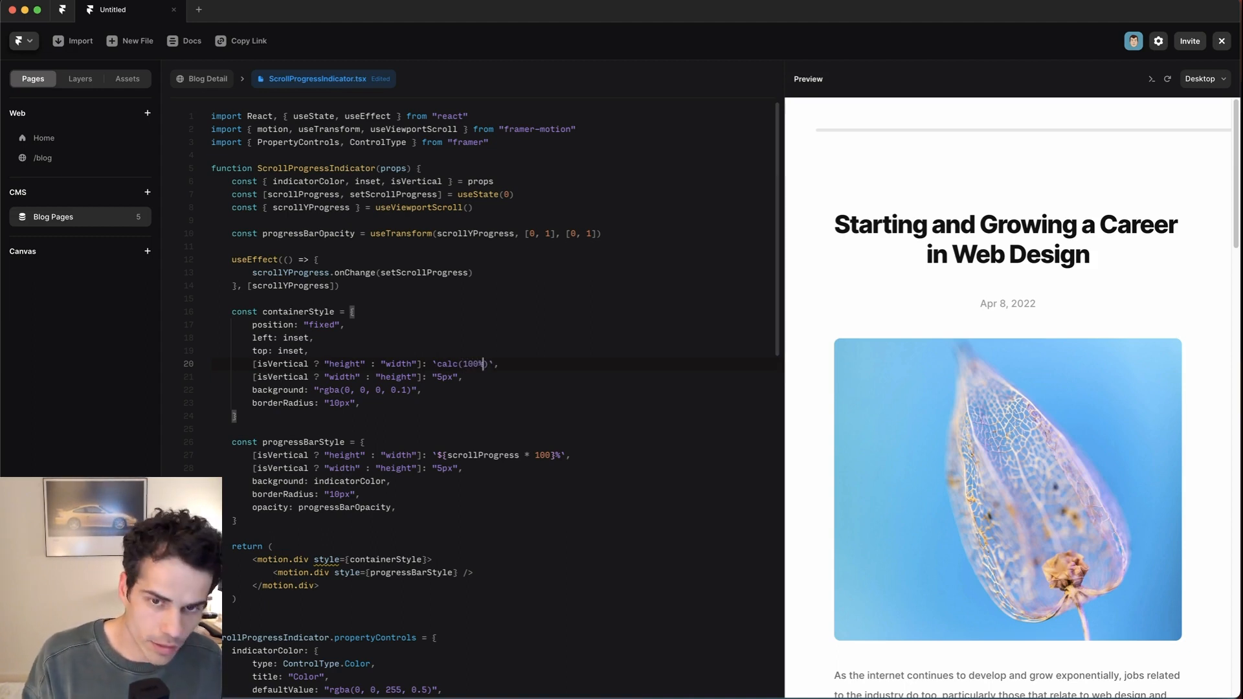
{"action": "type", "text": "- ${"}
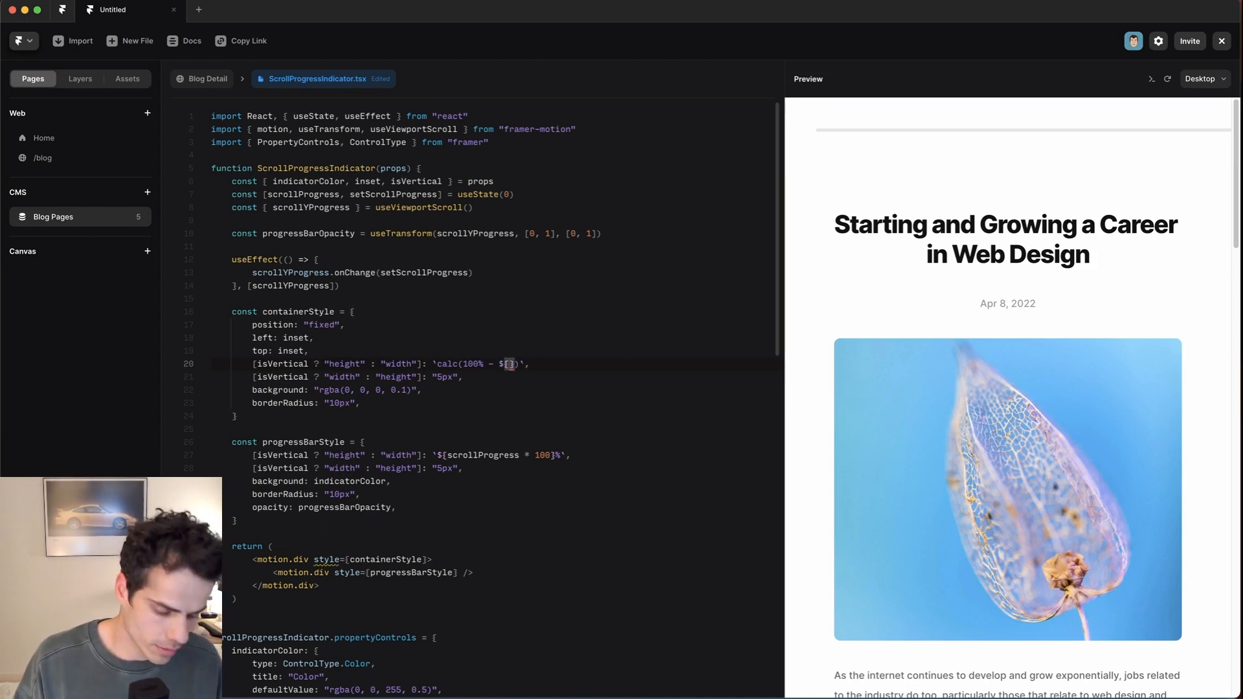
{"action": "type", "text": "inset *2"}
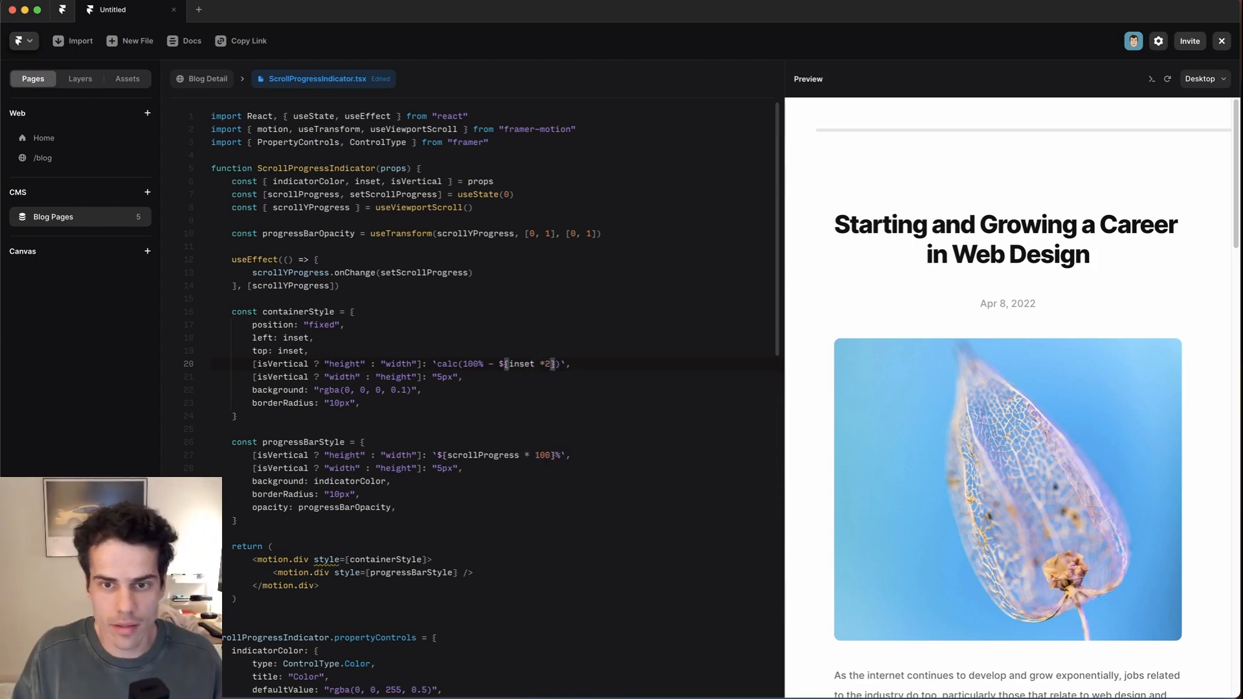
{"action": "type", "text": "px"}
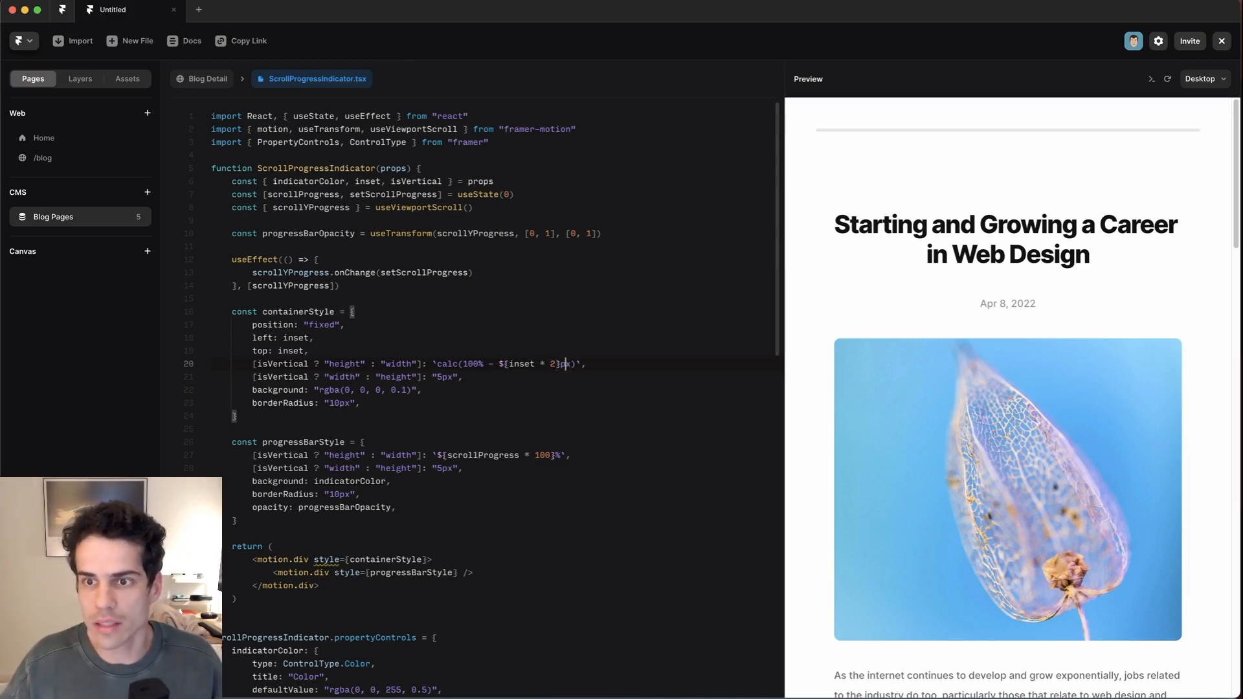
Add zIndex: 10 to the containerStyle
{"action": "scroll", "scroll_direction": "down", "scroll_amount": 3}
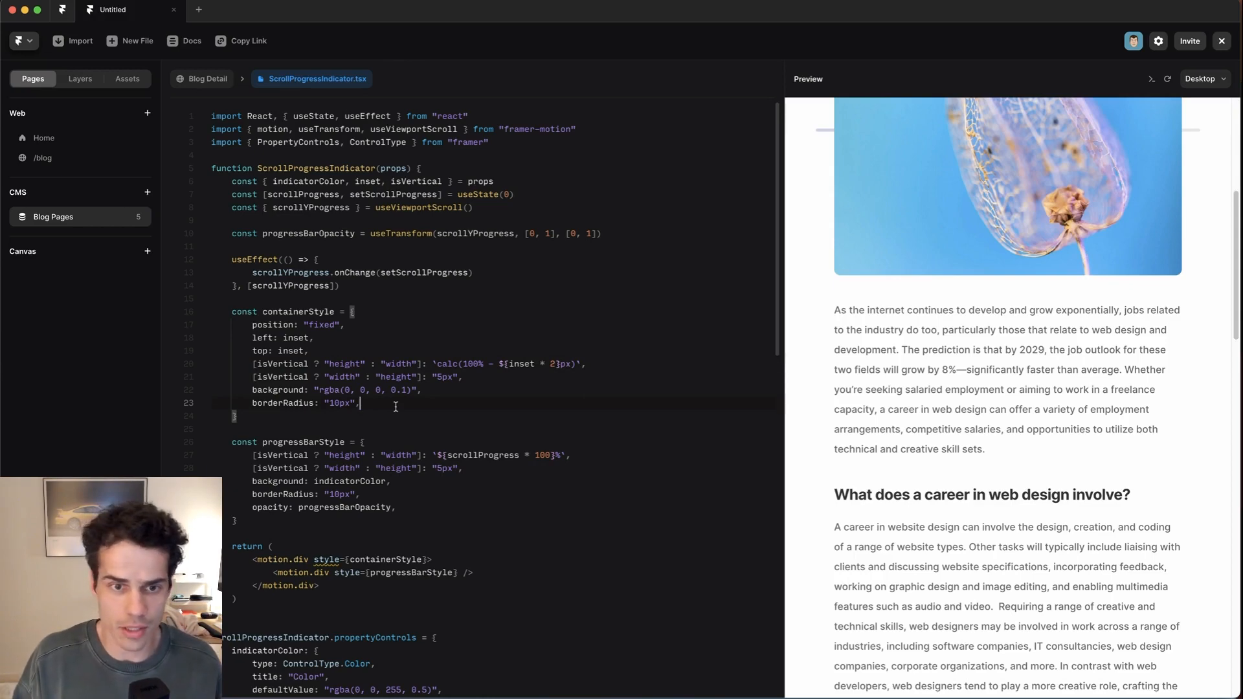
{"action": "type", "text": "zIndex: 10"}
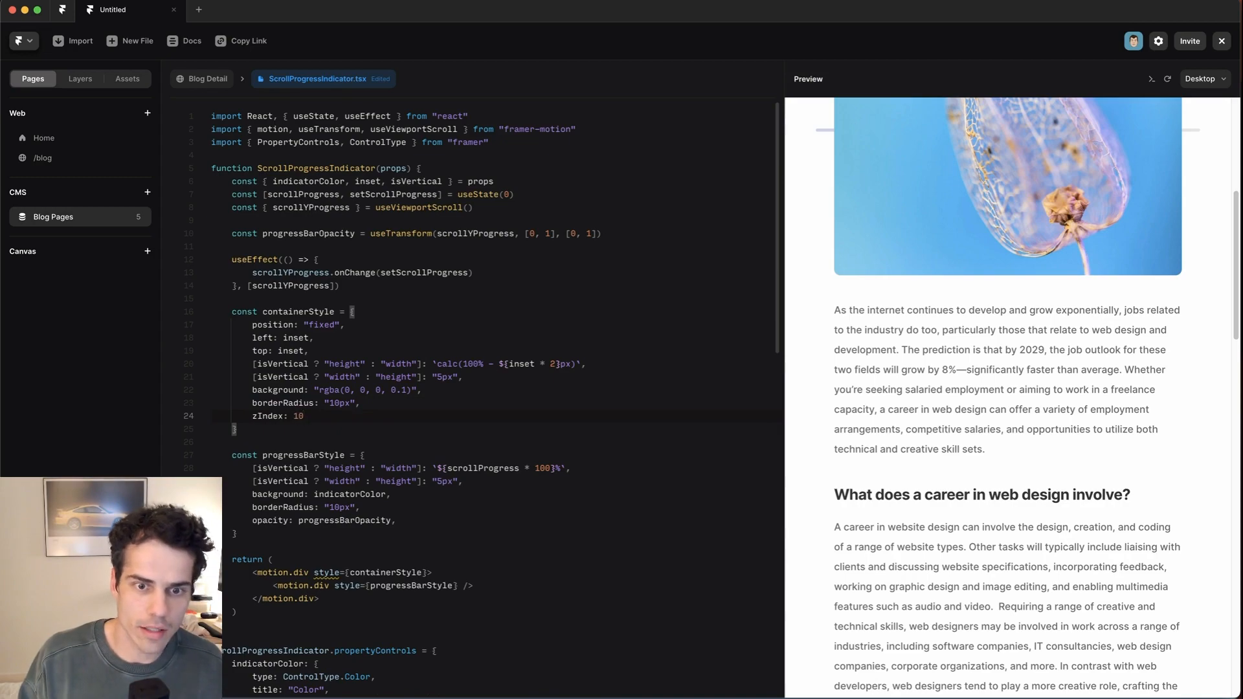
{"action": "scroll", "scroll_direction": "down", "scroll_amount": 3}
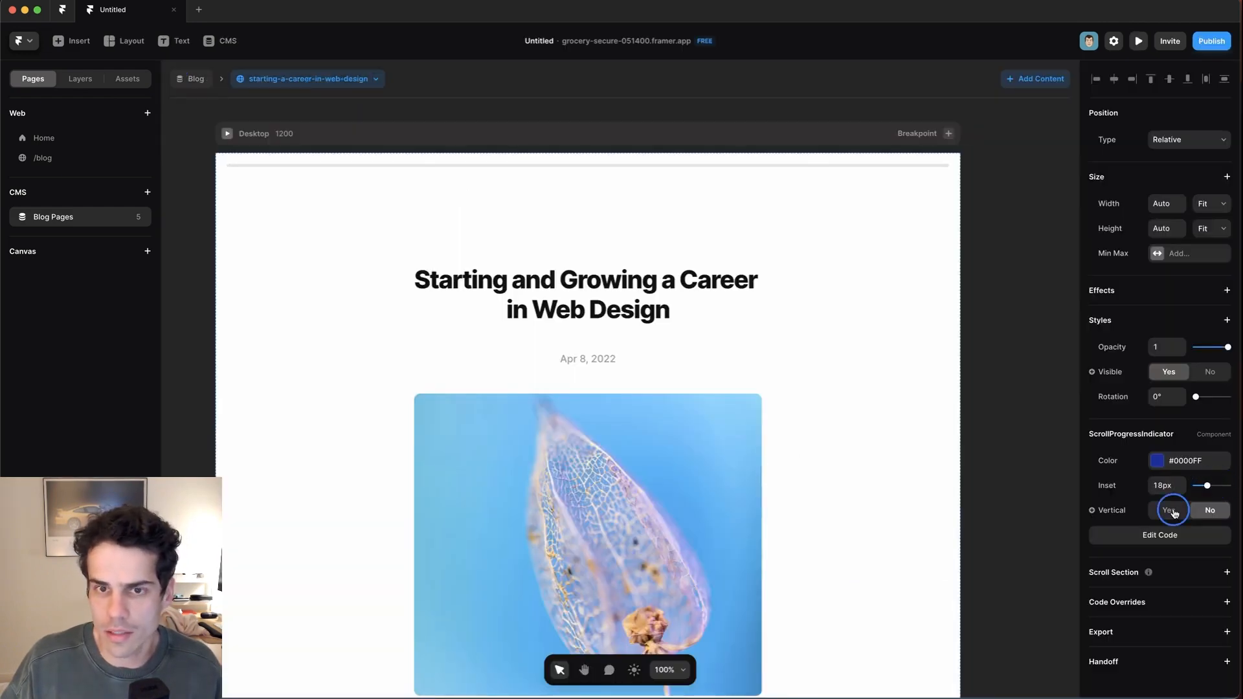
Preview the blog post with the vertical progress bar inset 18px on the left
{"action": "left_click", "coordinate": [1137, 40]}
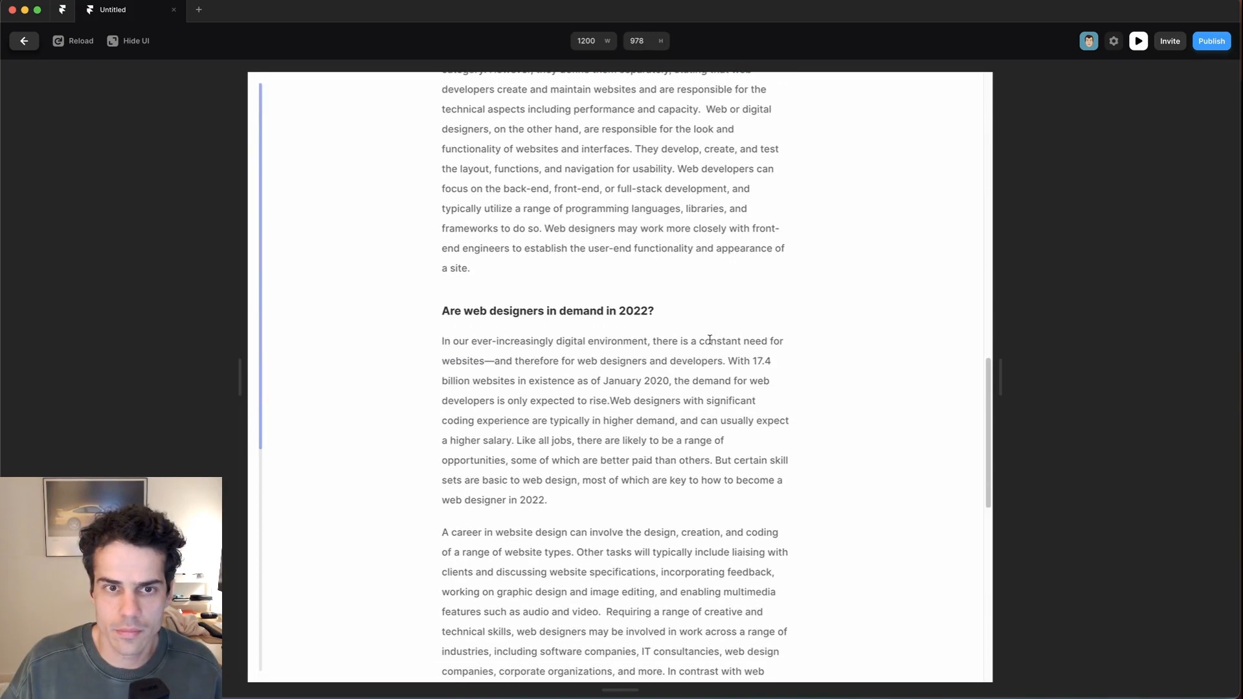
{"action": "scroll", "scroll_direction": "up", "scroll_amount": 3}
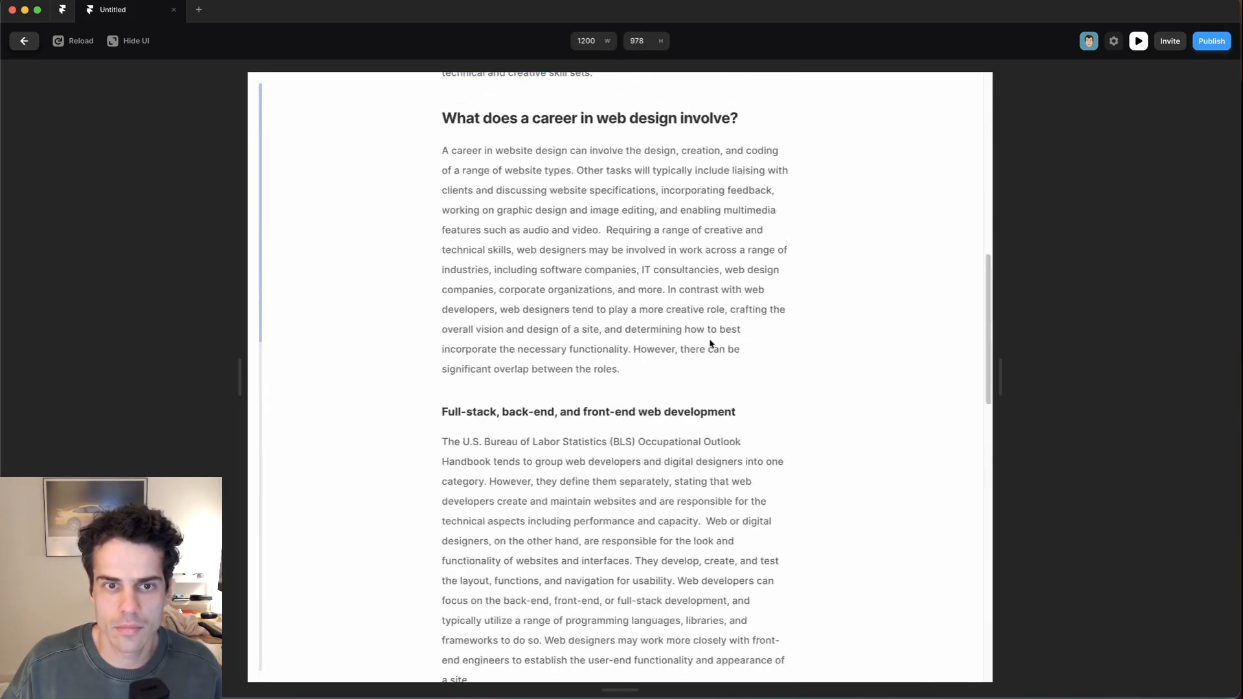
{"action": "scroll", "scroll_direction": "down", "scroll_amount": 3}
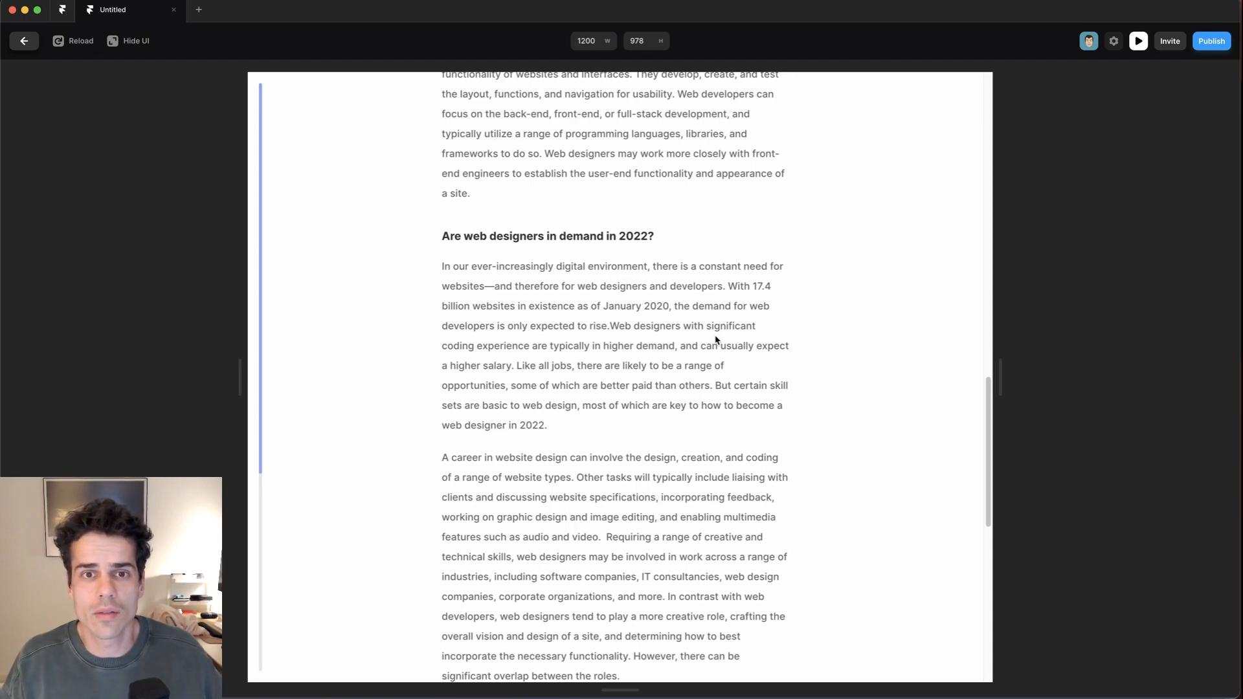
{"action": "mouse_move", "coordinate": [734, 341]}
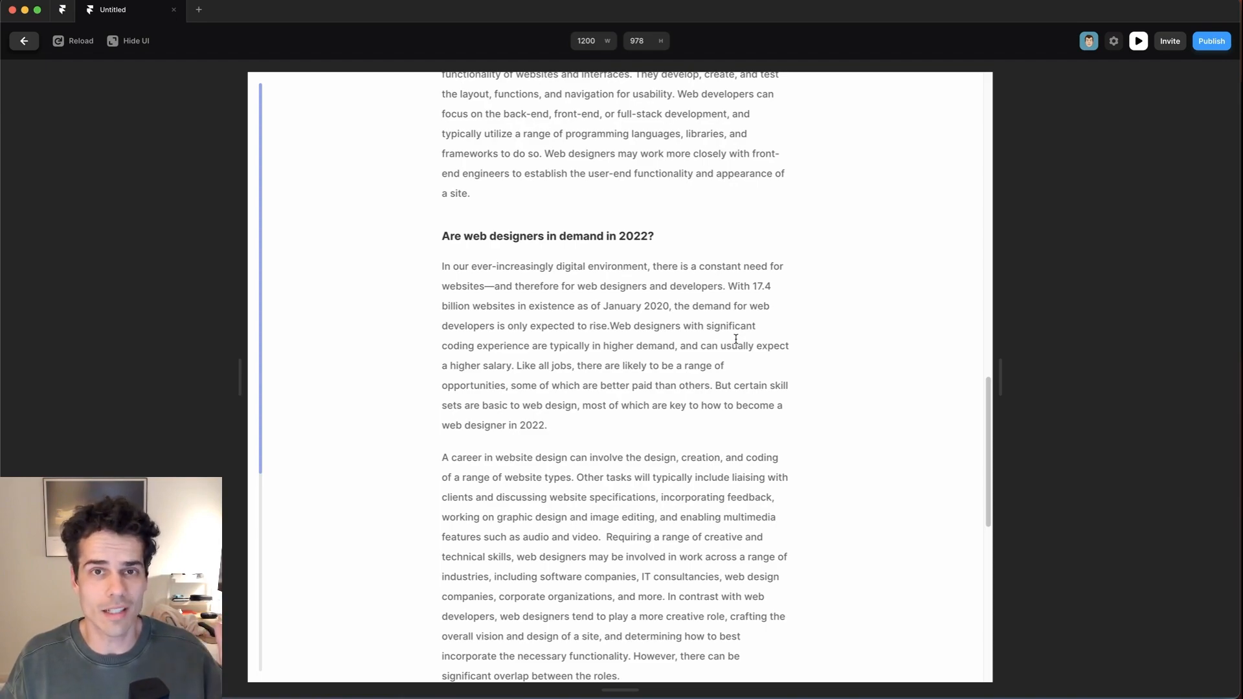
{"action": "scroll", "scroll_direction": "up", "scroll_amount": 3}
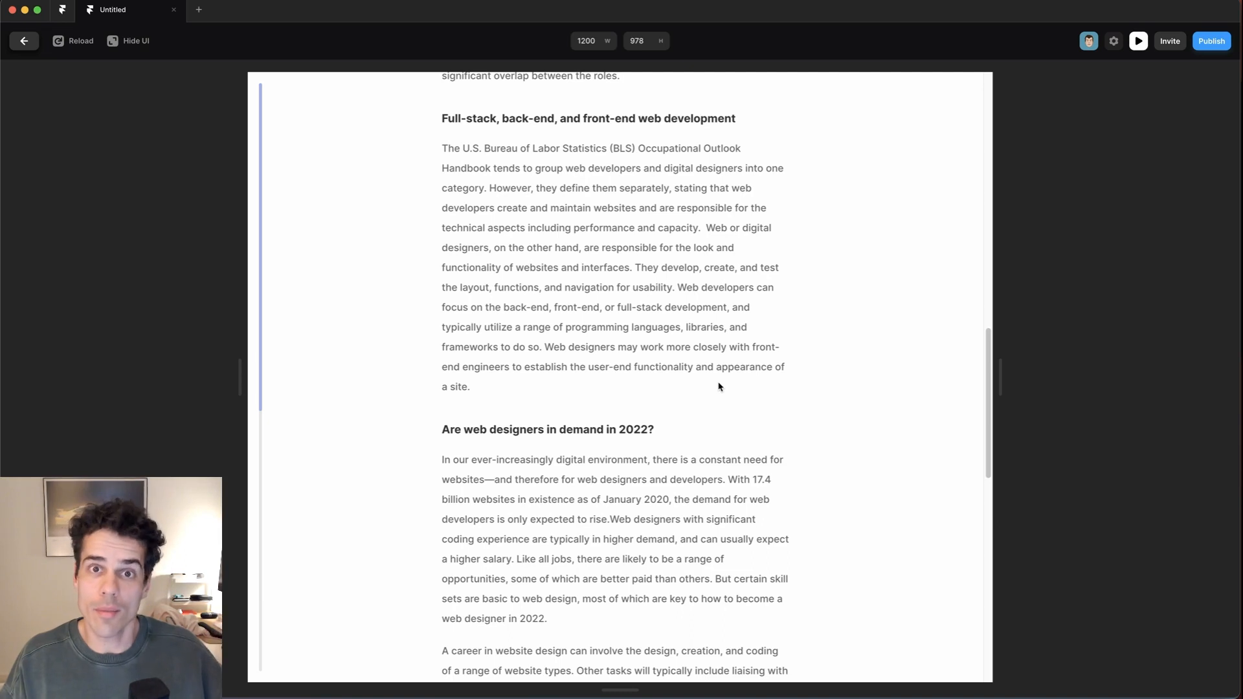
{"action": "scroll", "scroll_direction": "down", "scroll_amount": 3}
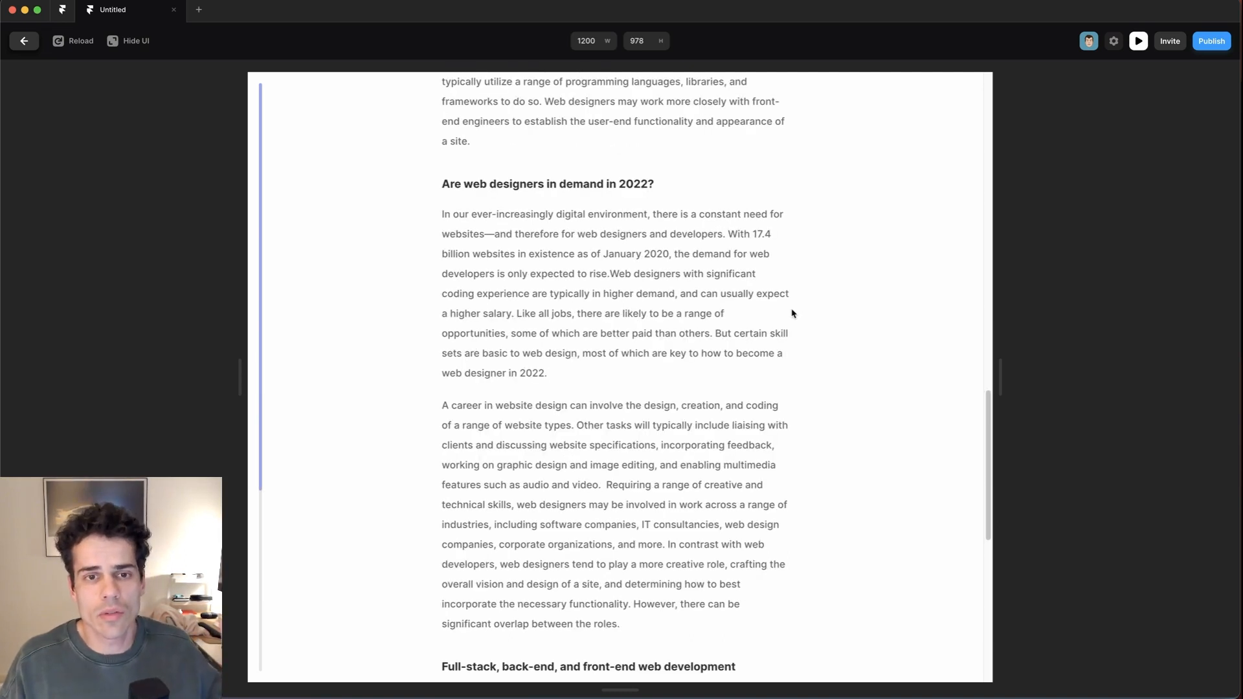